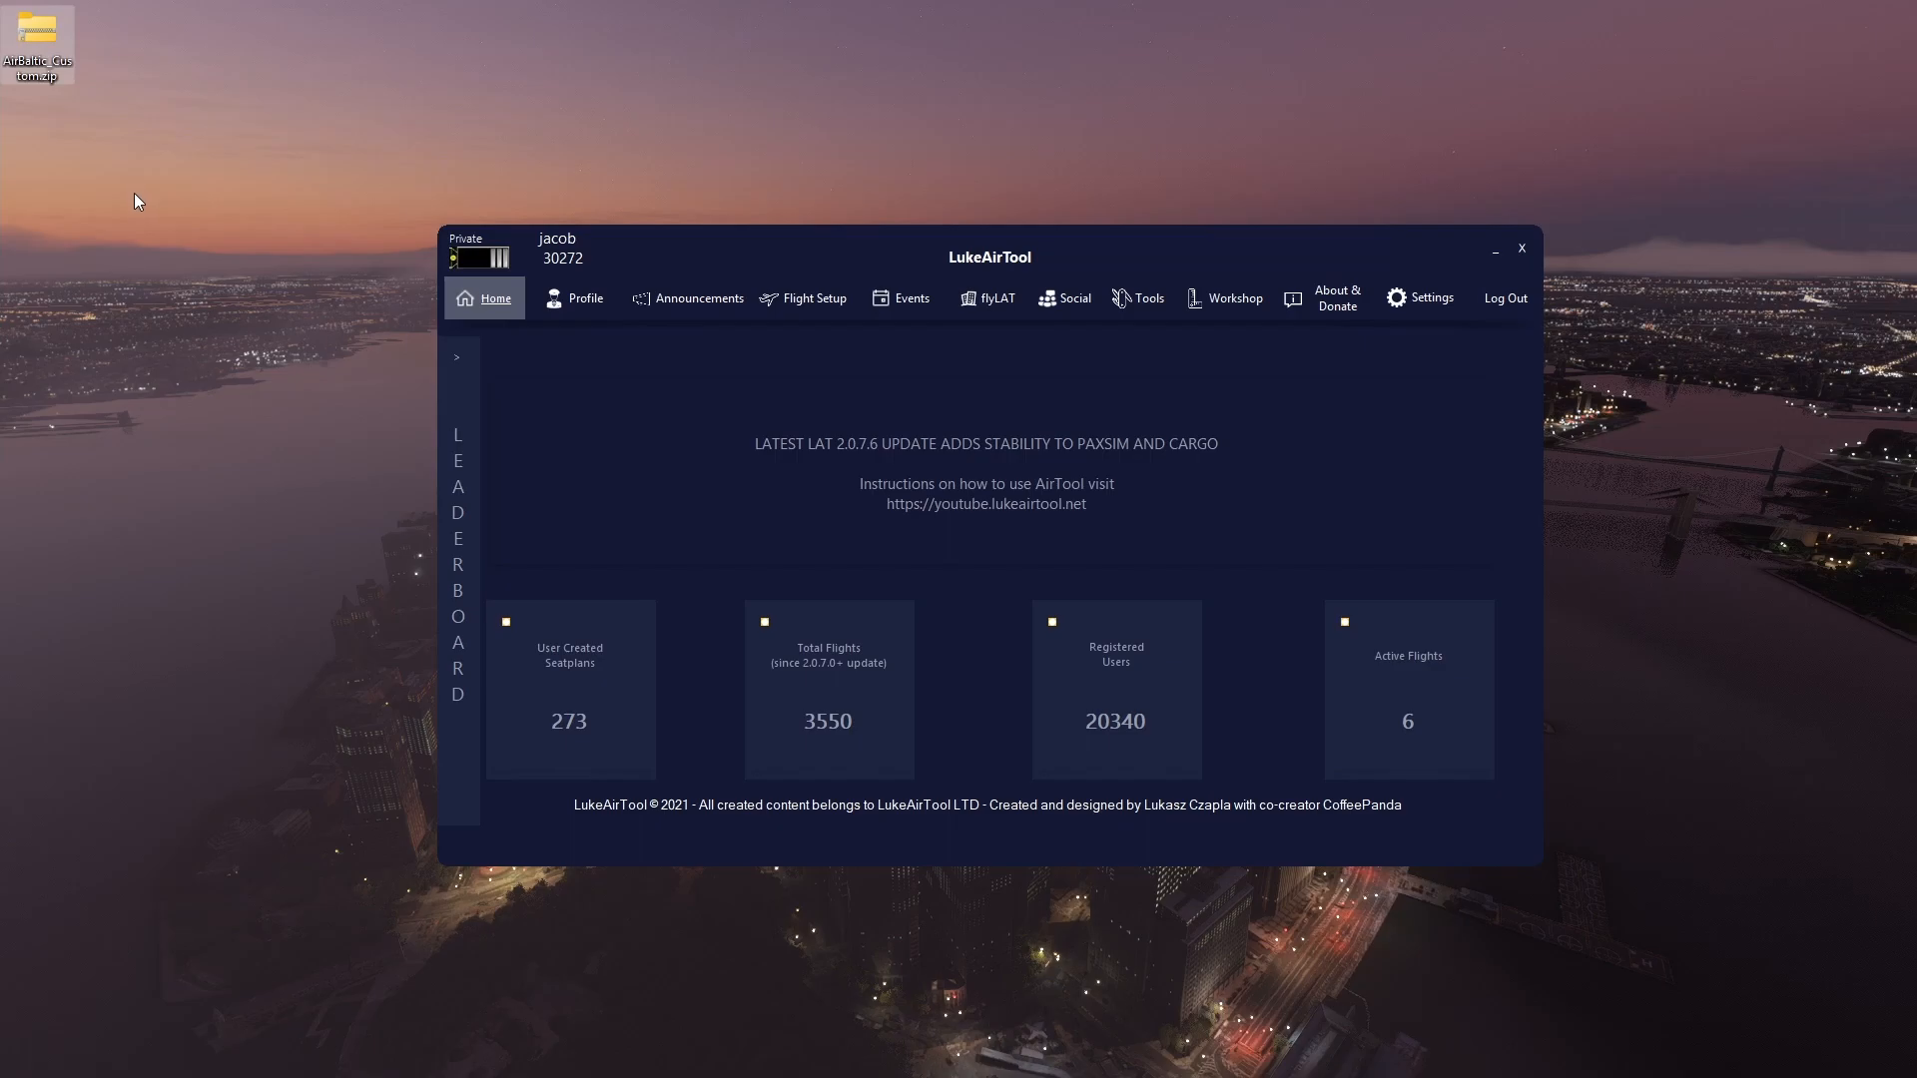
Open the Custom Audio creator from the Tools menu
left_click(1149, 297)
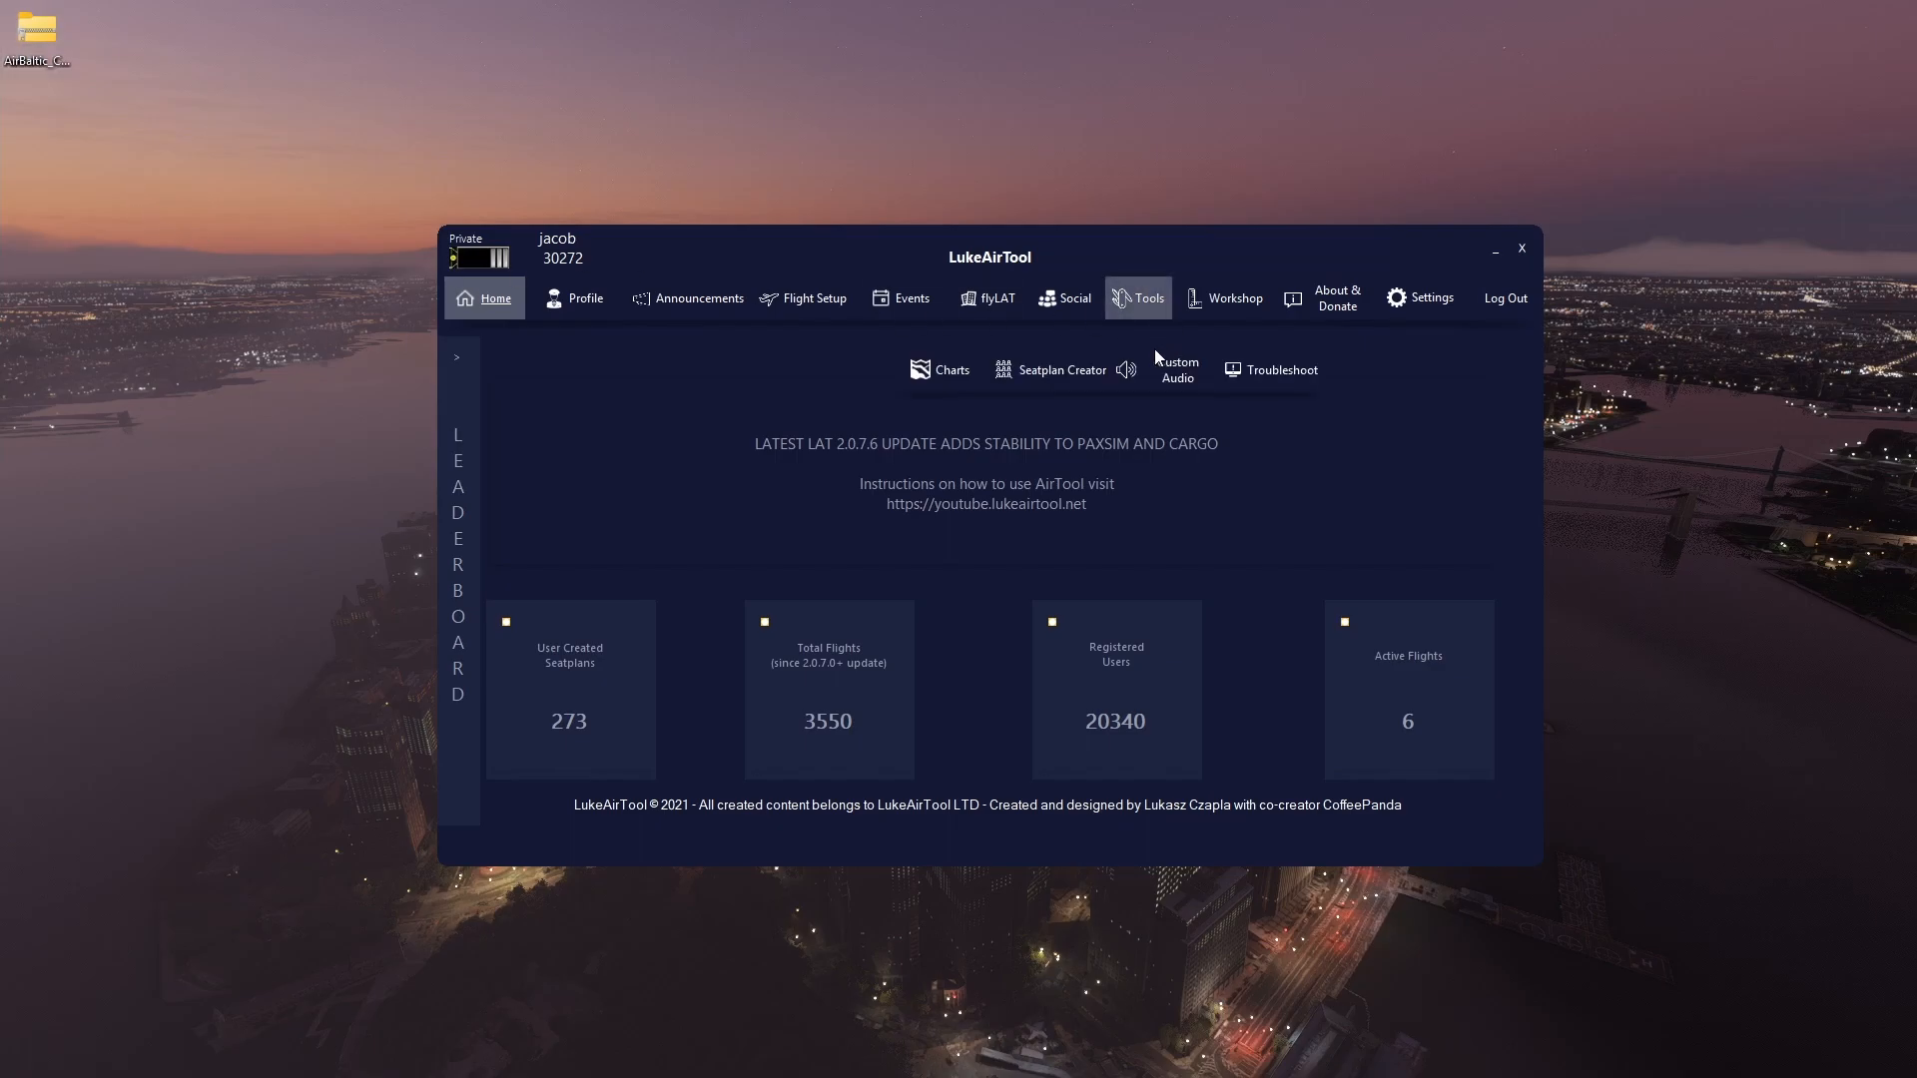
left_click(1137, 297)
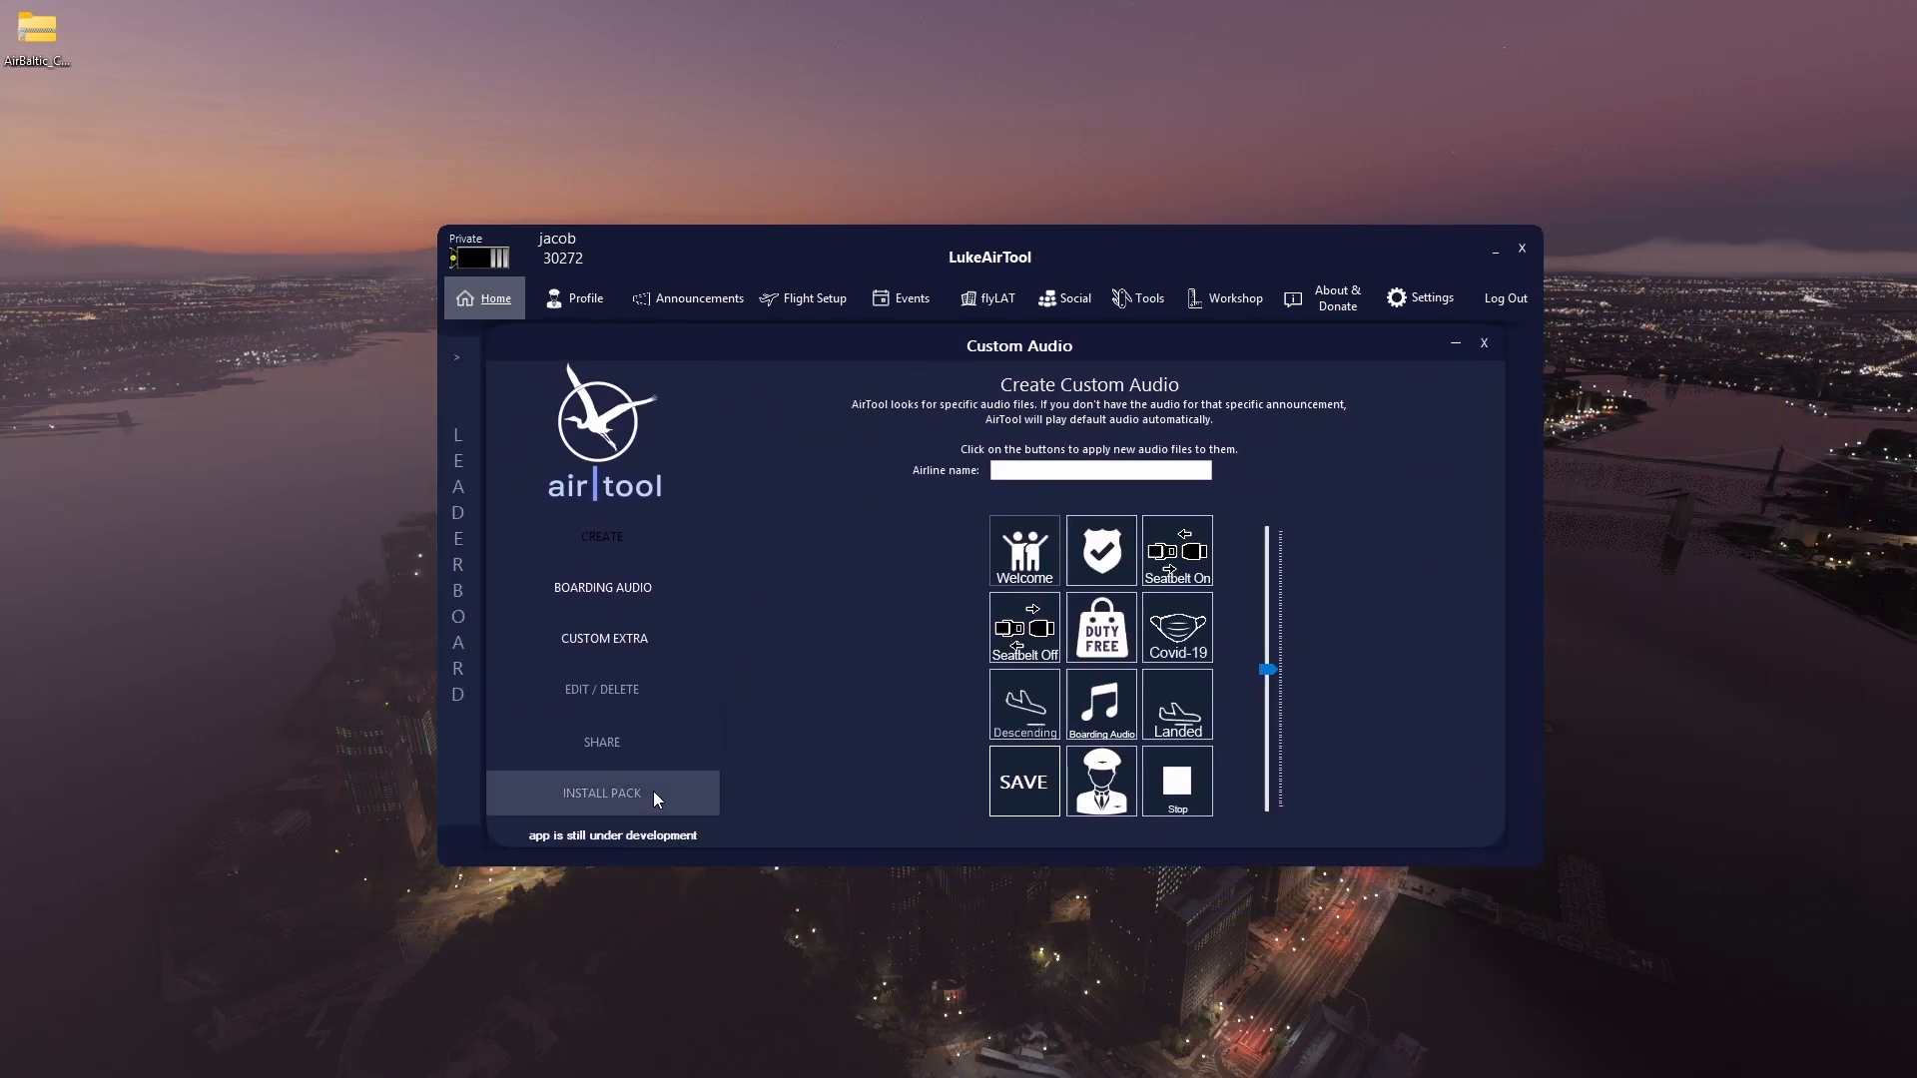
Start Install Pack and browse to the Desktop for AirBaltic_Custom.zip
left_click(602, 793)
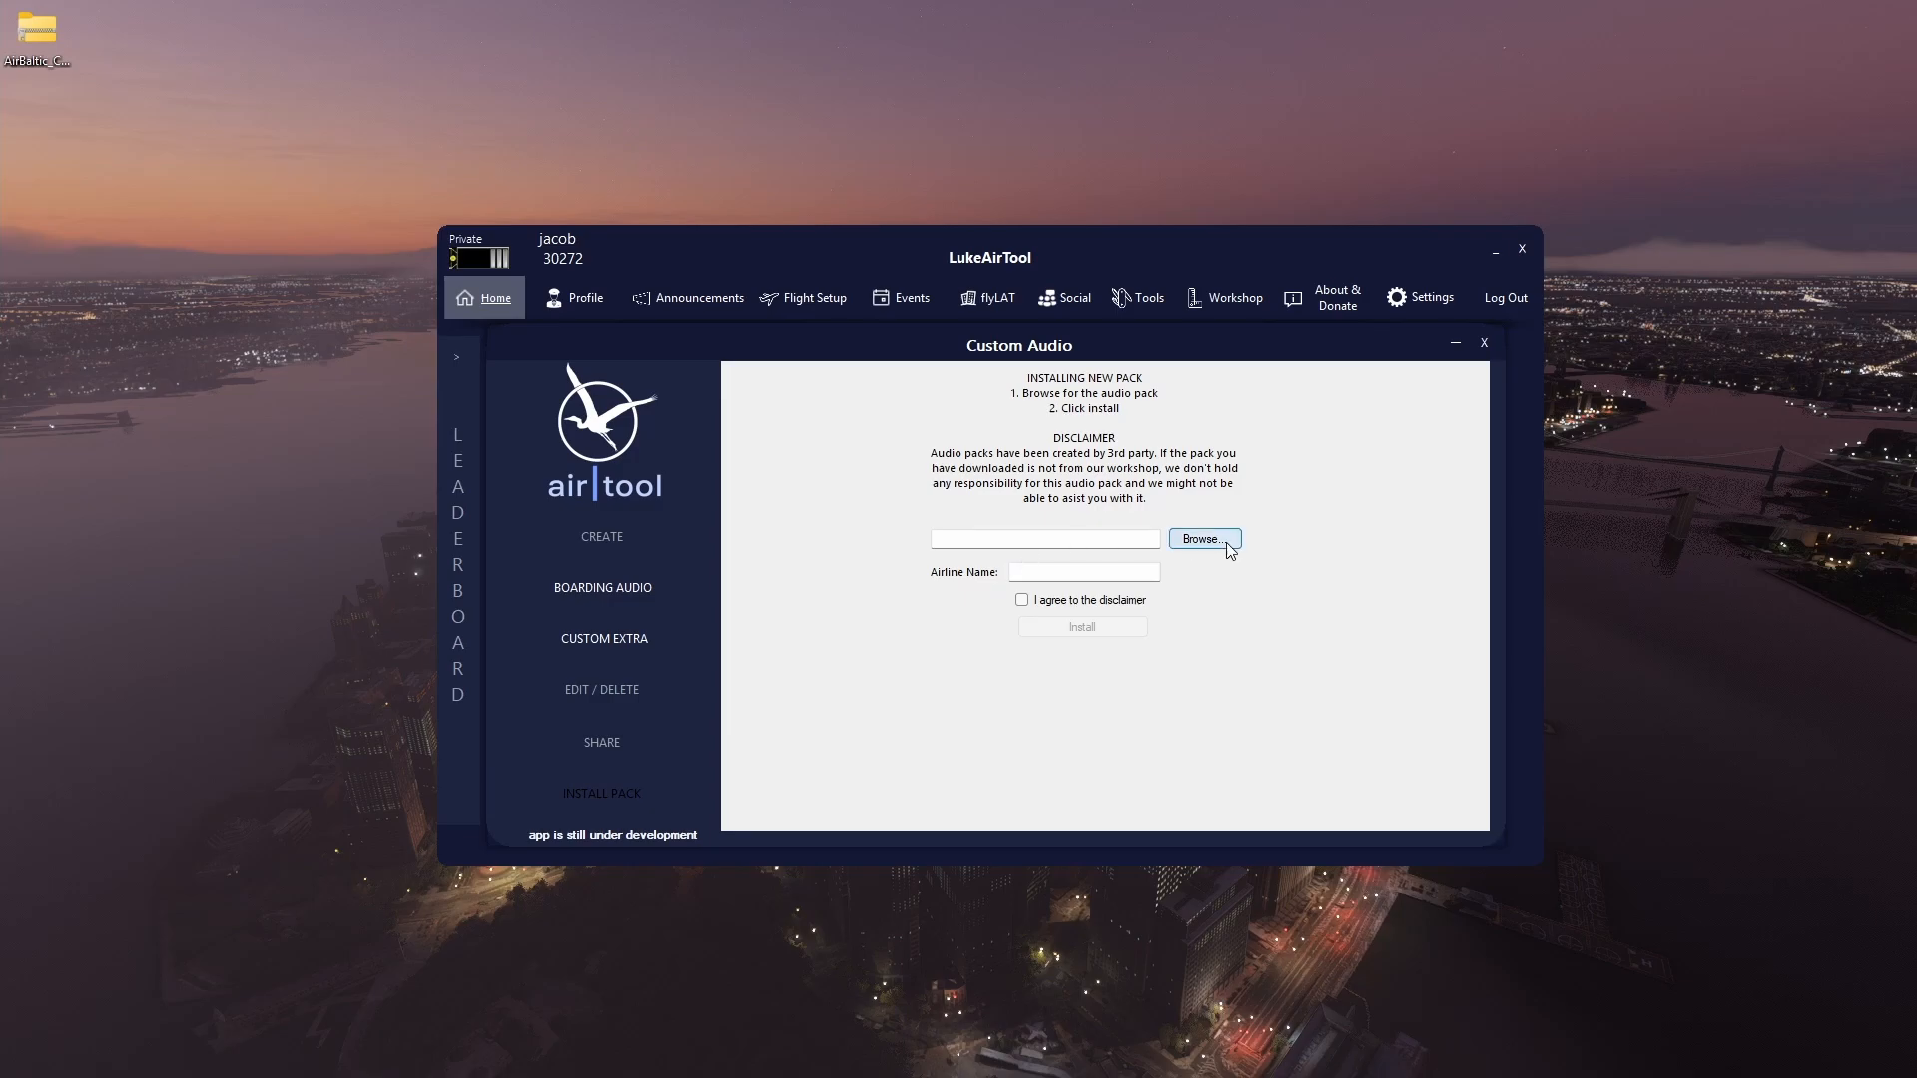
left_click(1202, 539)
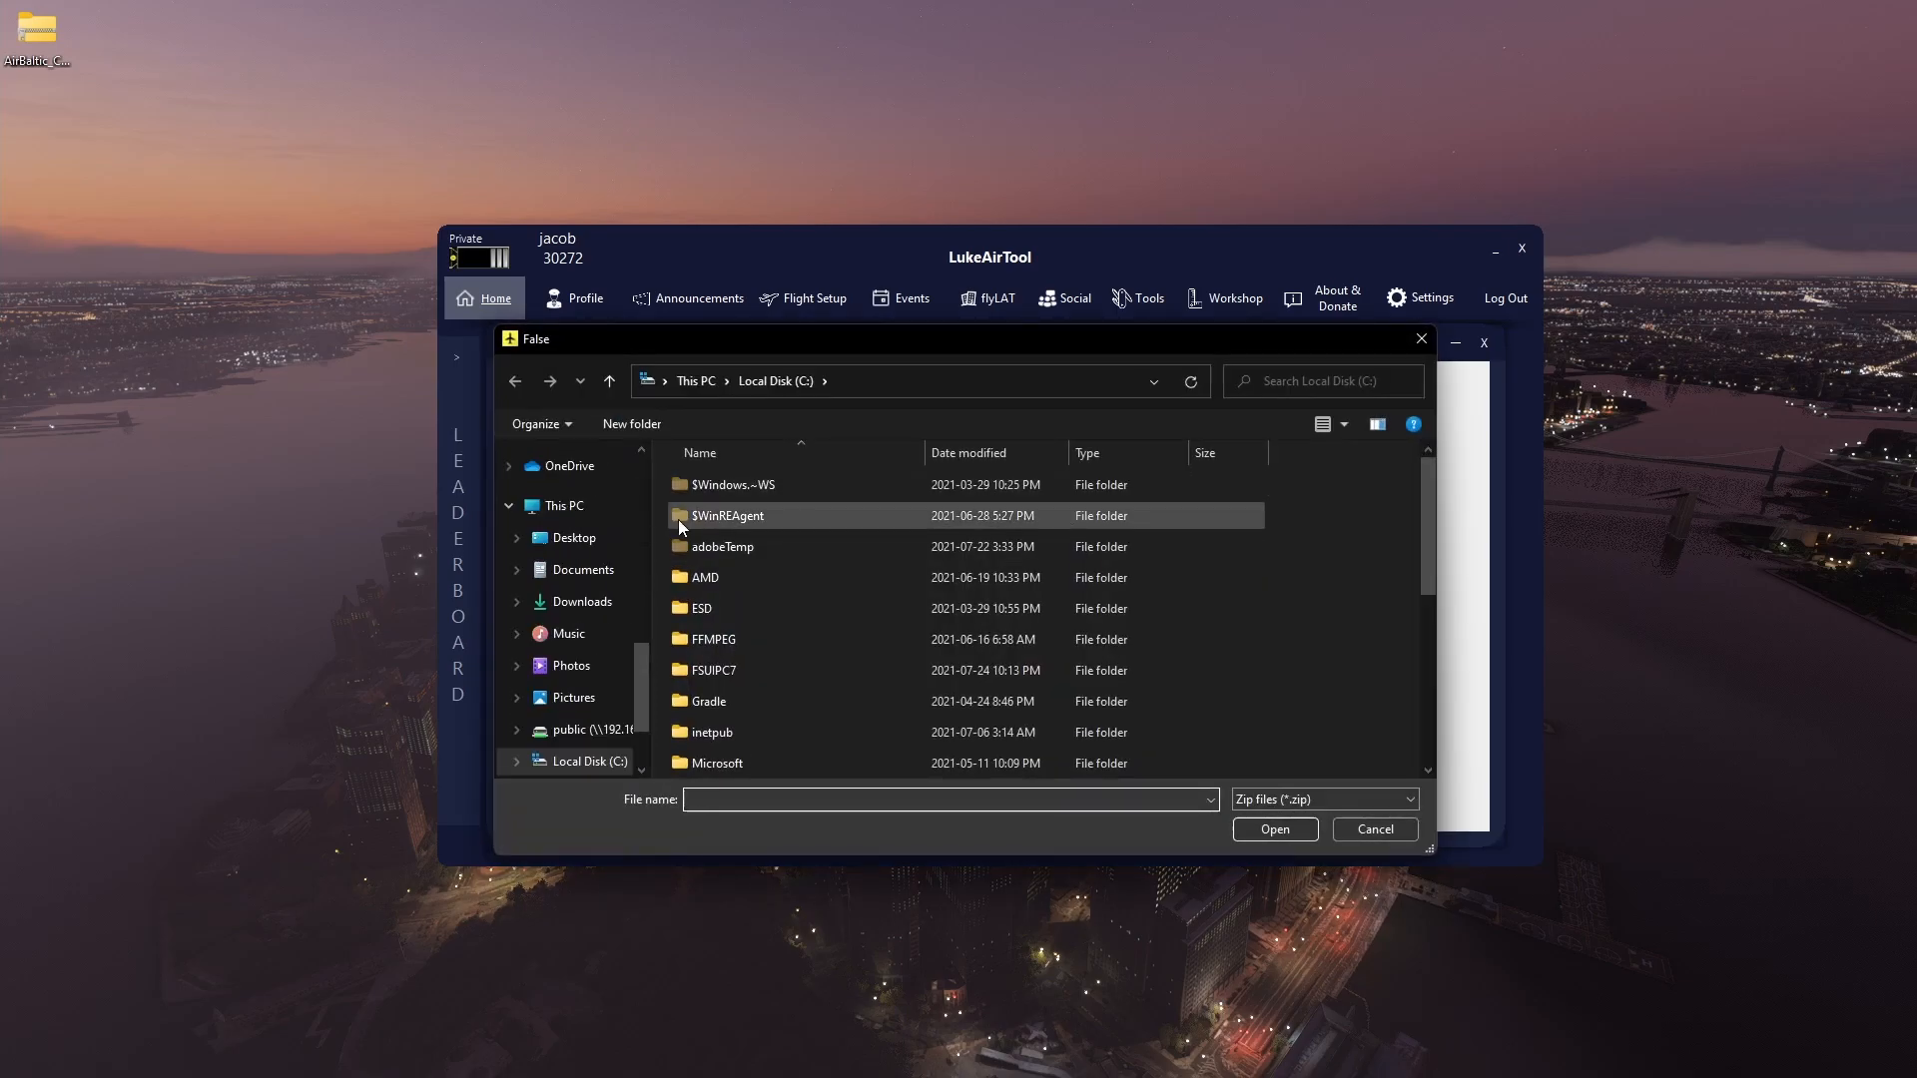
scroll("down", 3)
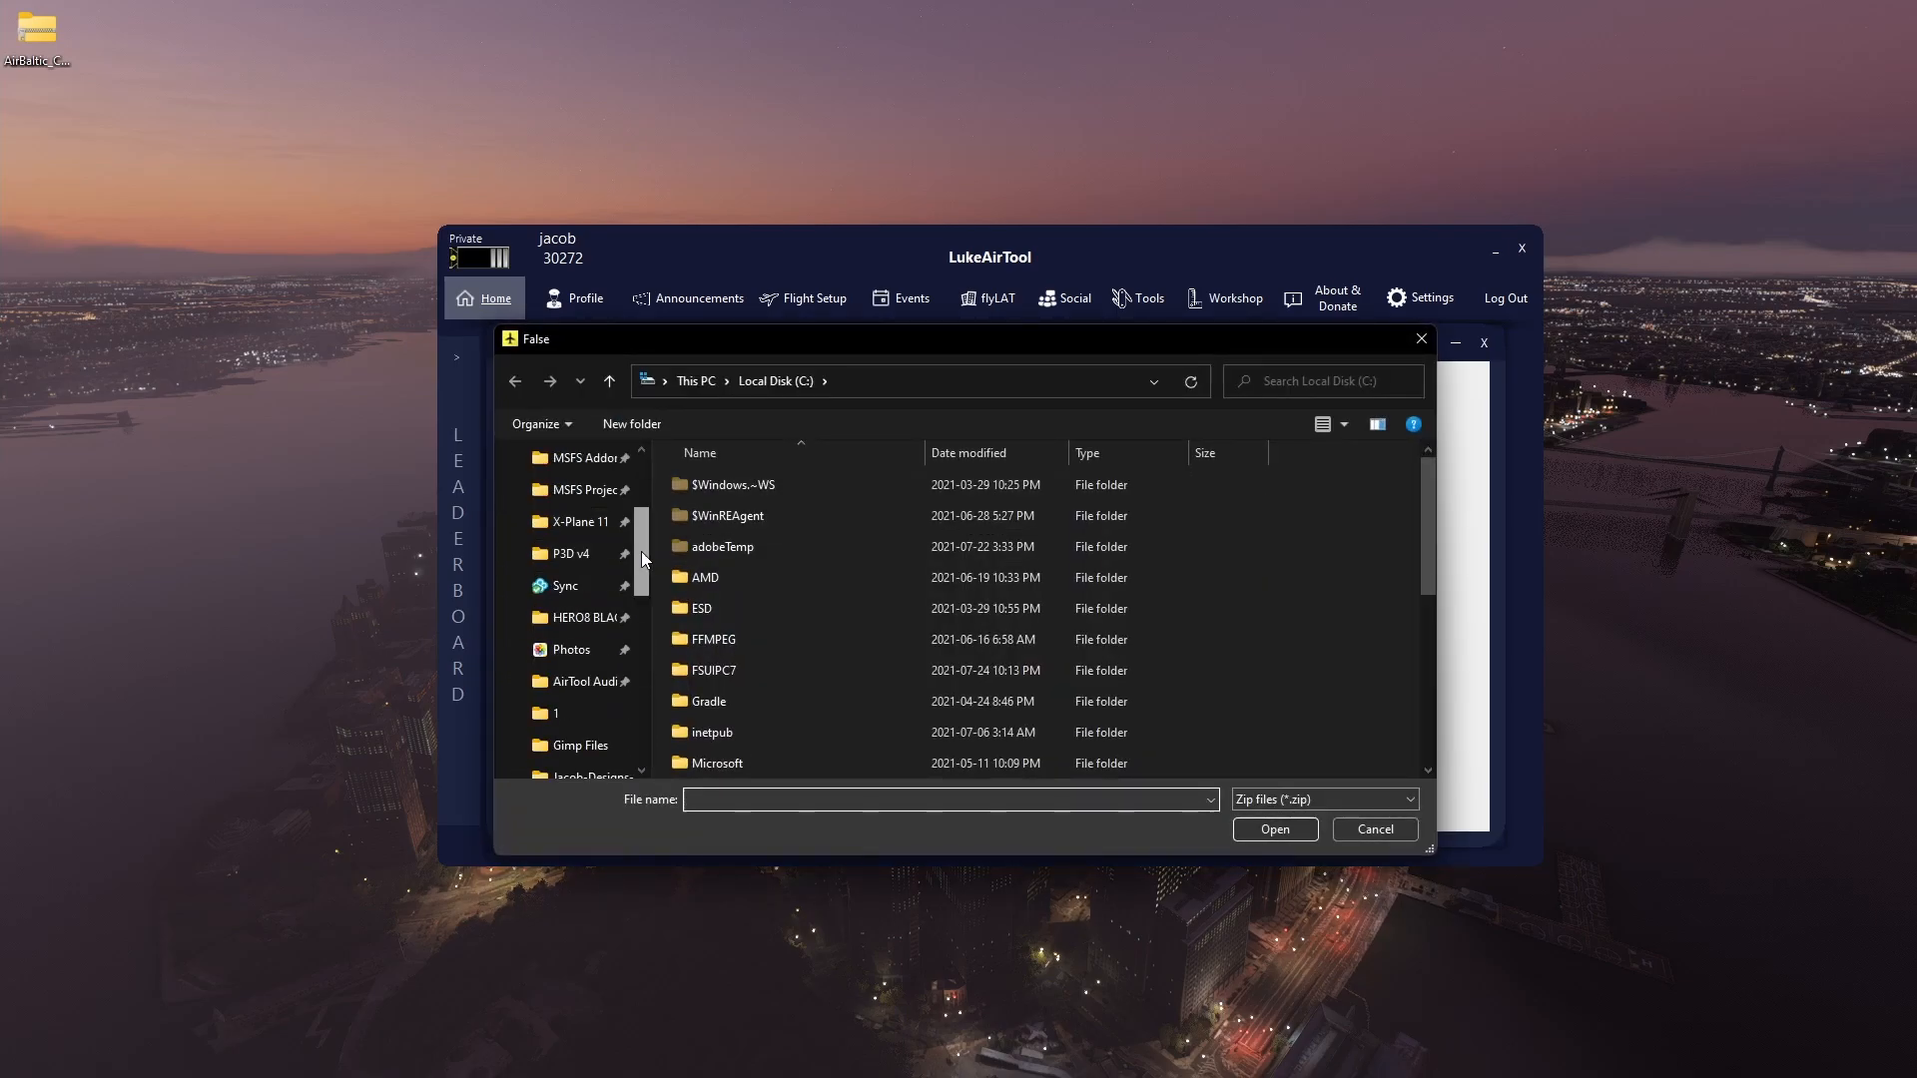
left_click(571, 497)
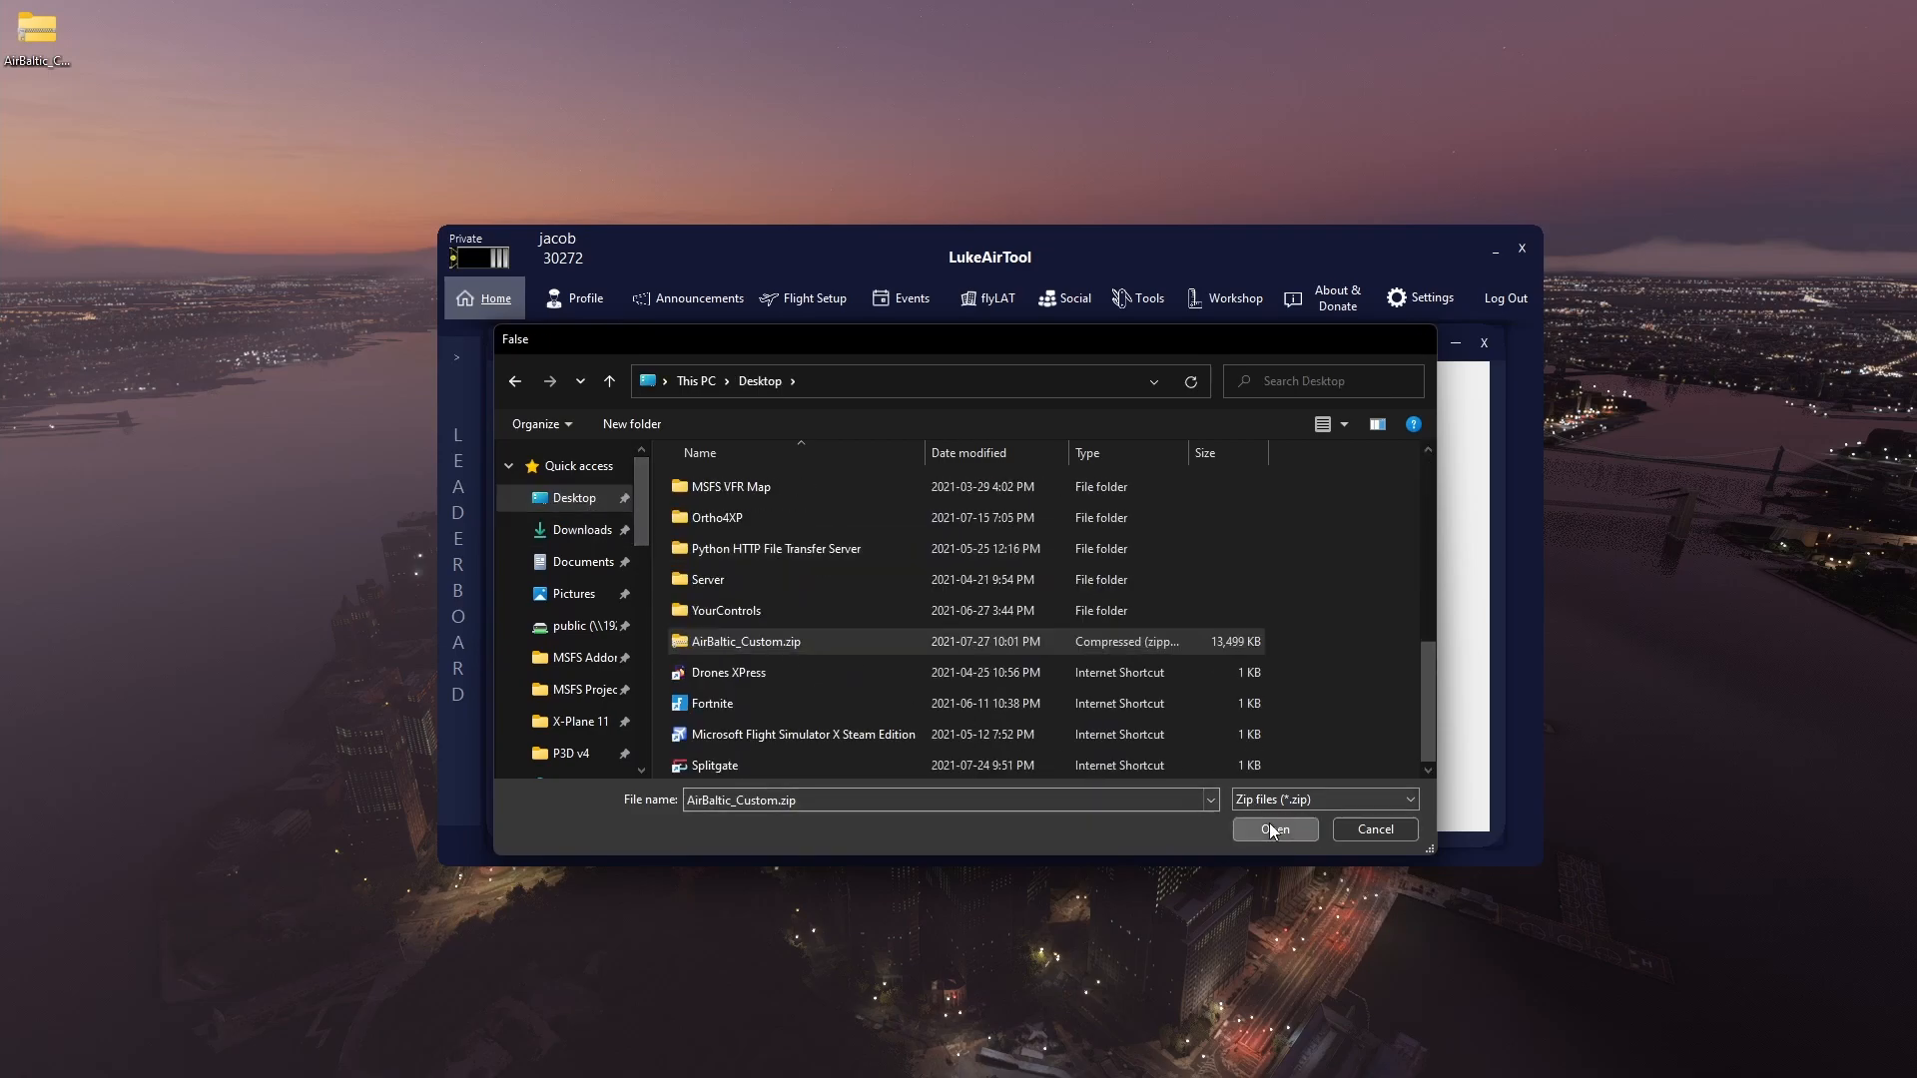
Load AirBaltic_Custom.zip and name the airline 'Air Baltic Custom'
left_click(1275, 831)
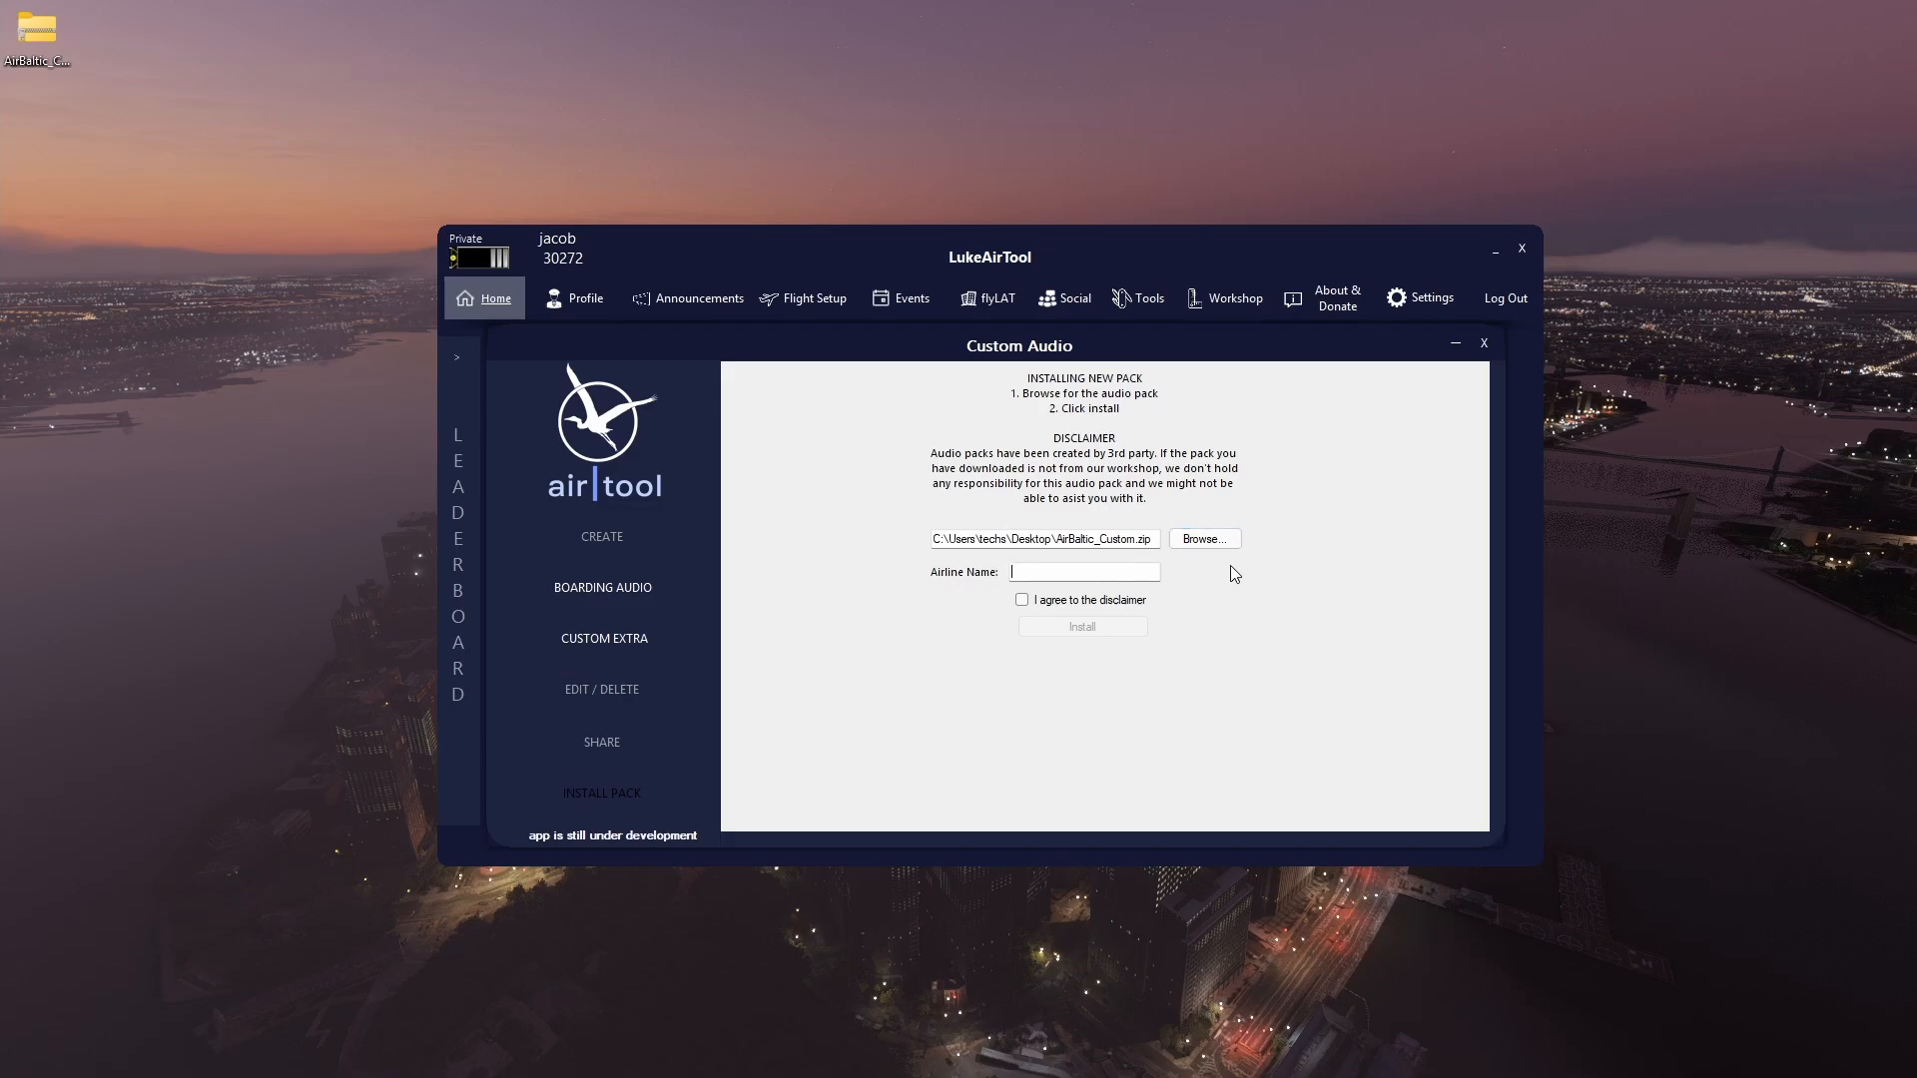
type("A")
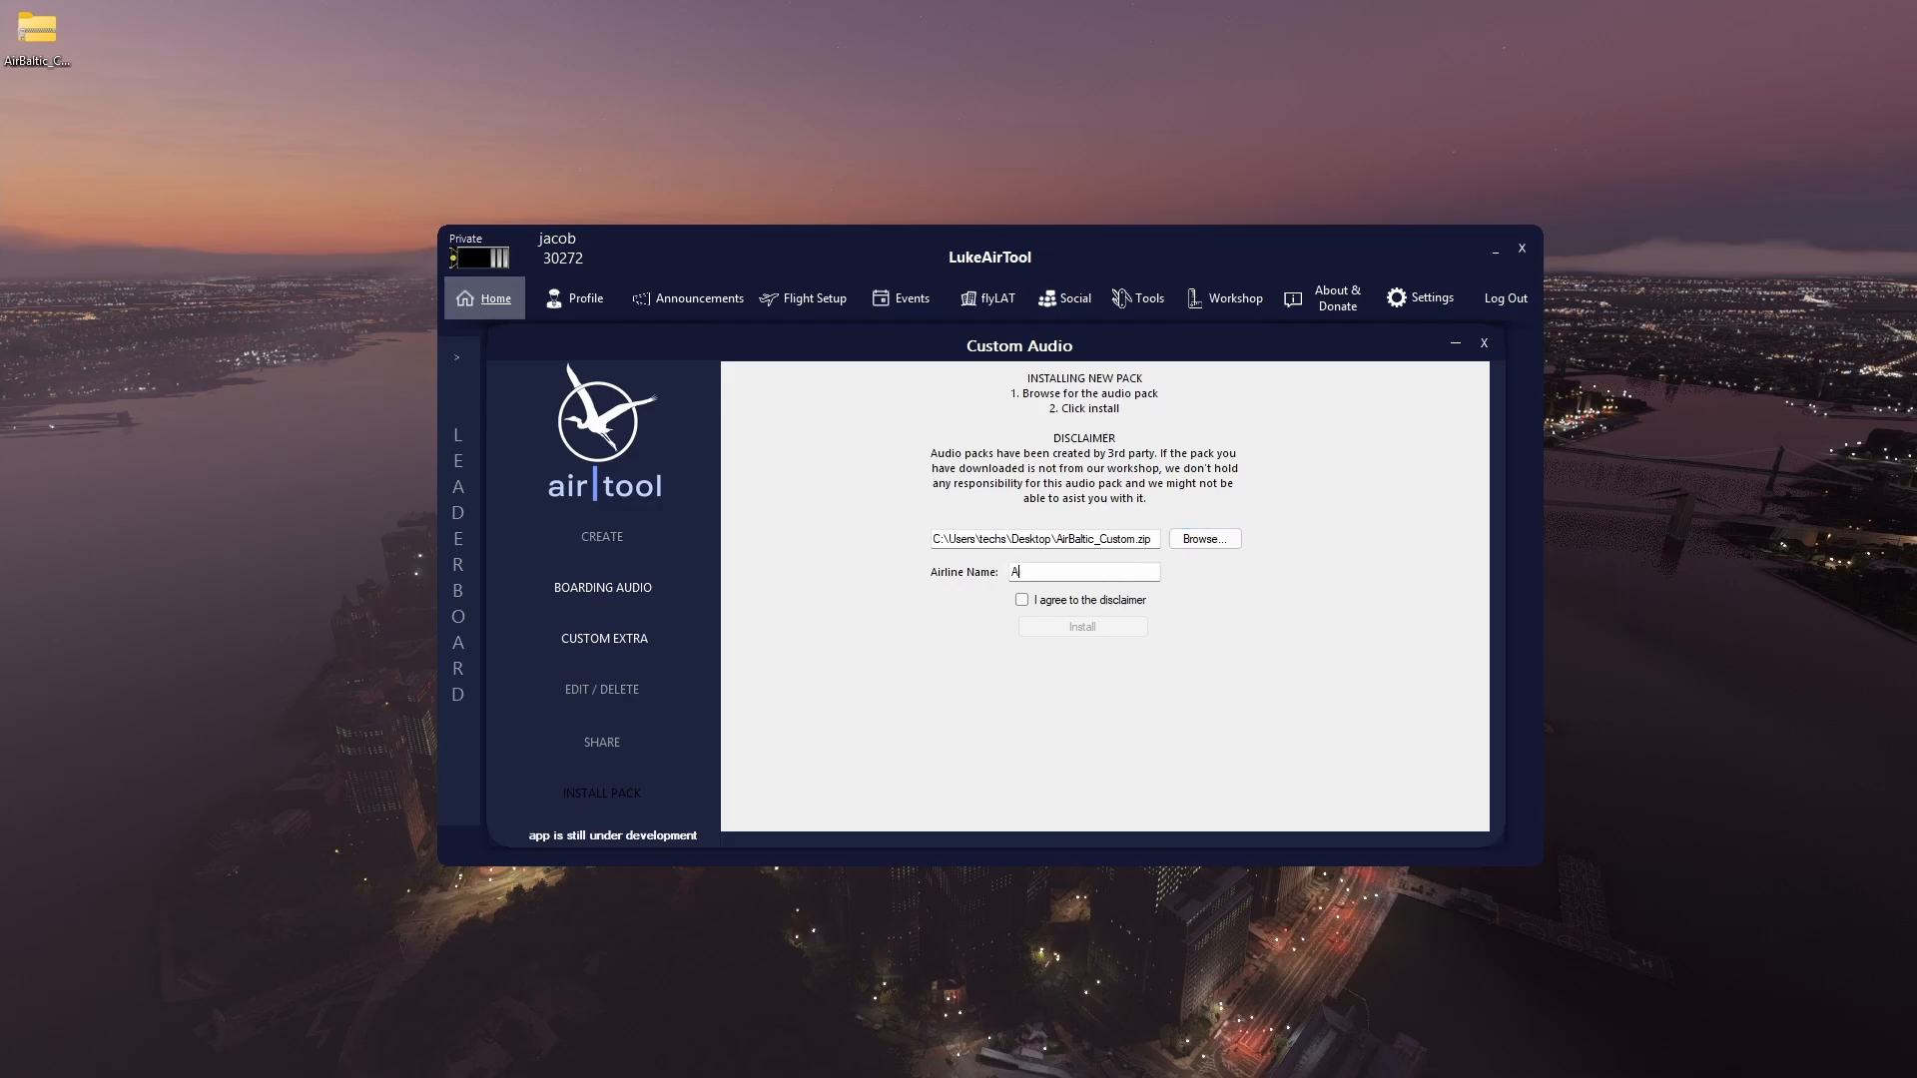
type("ir altic")
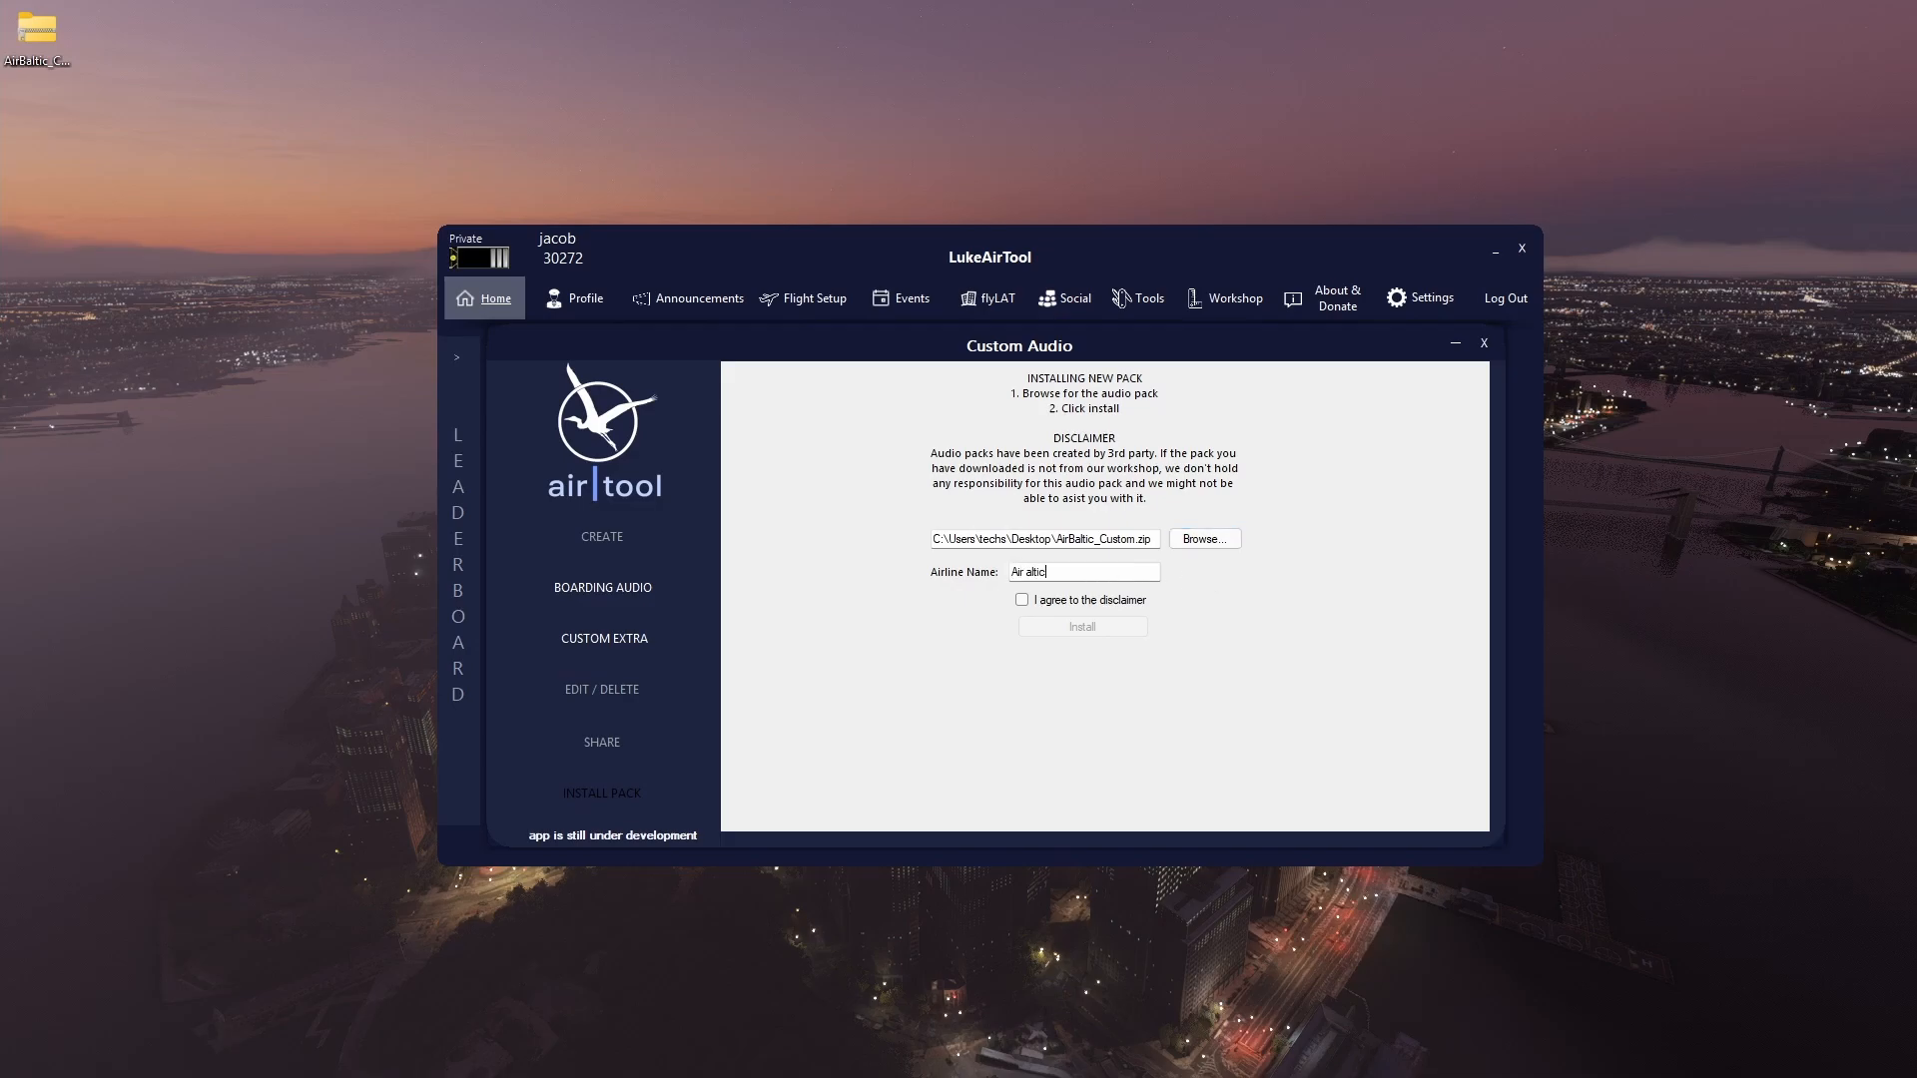
key("Backspace")
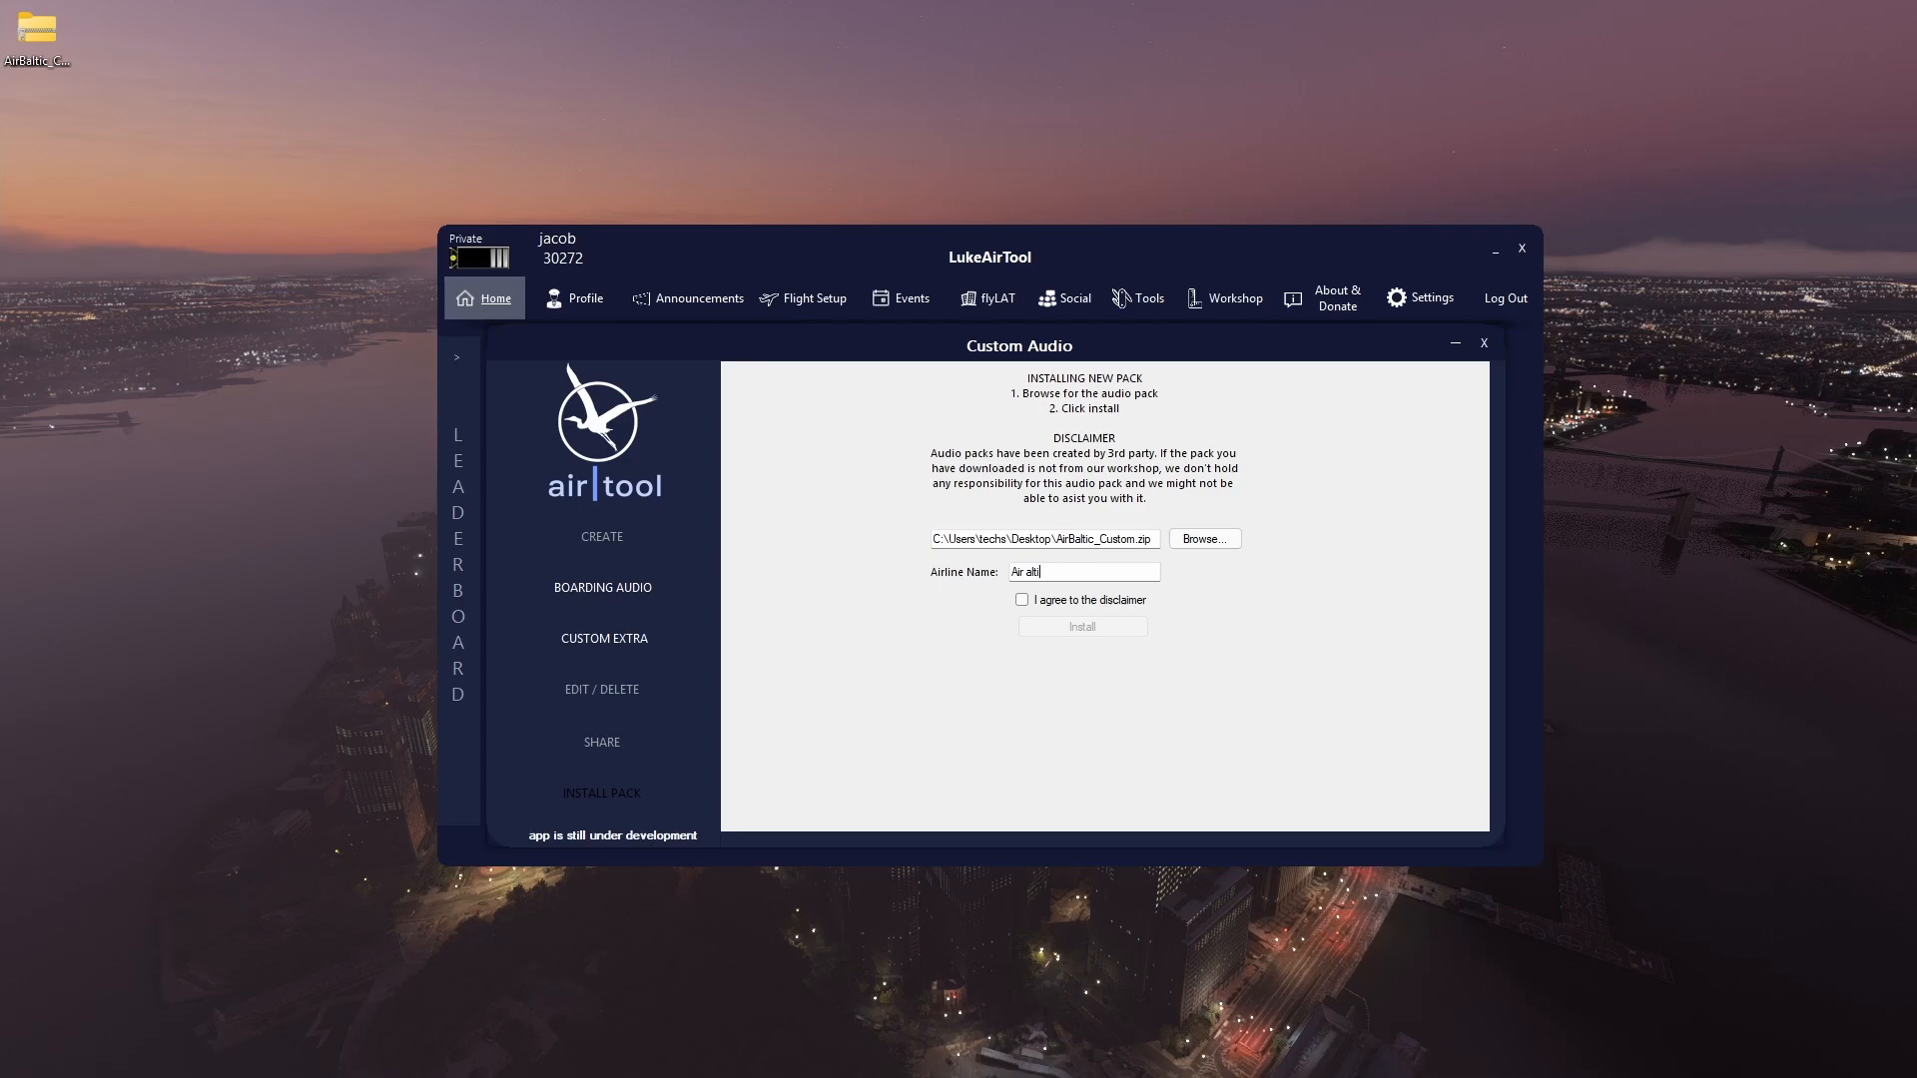
type("Air B")
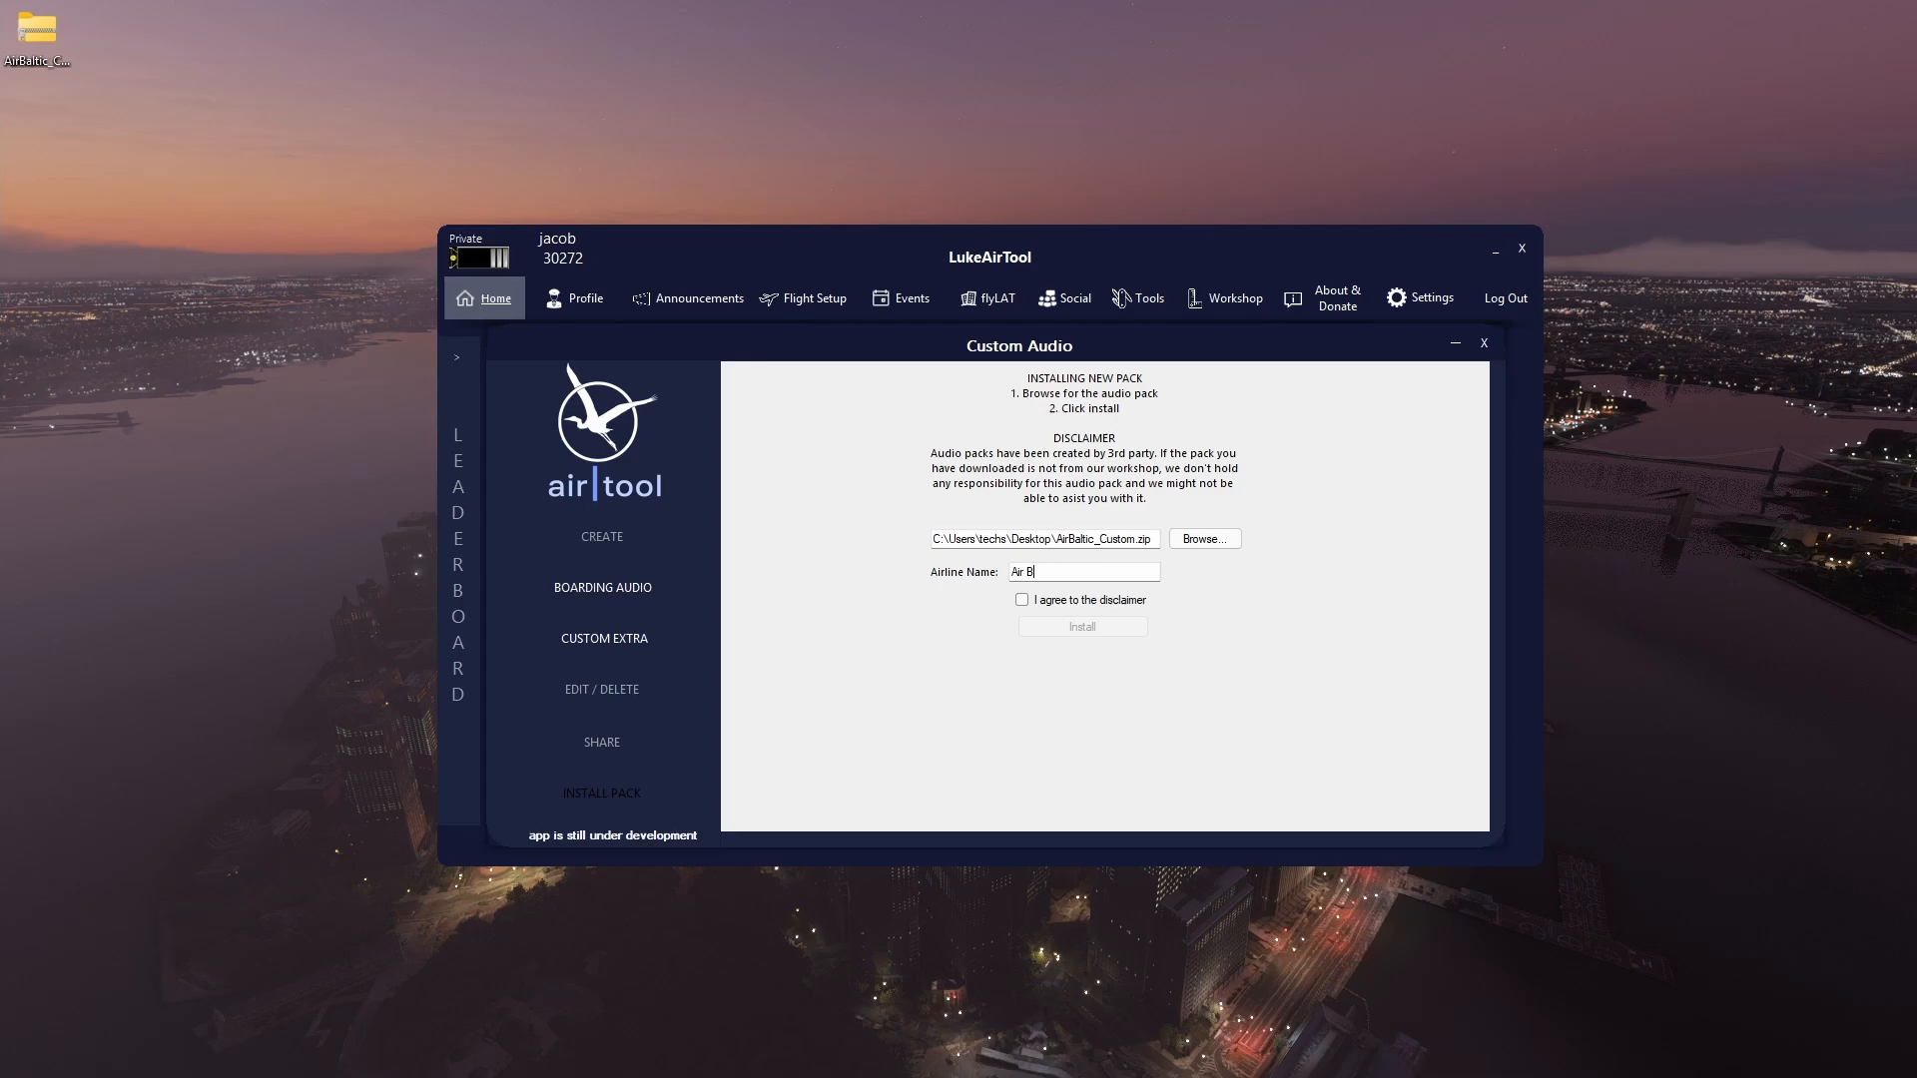
type("altic Custo")
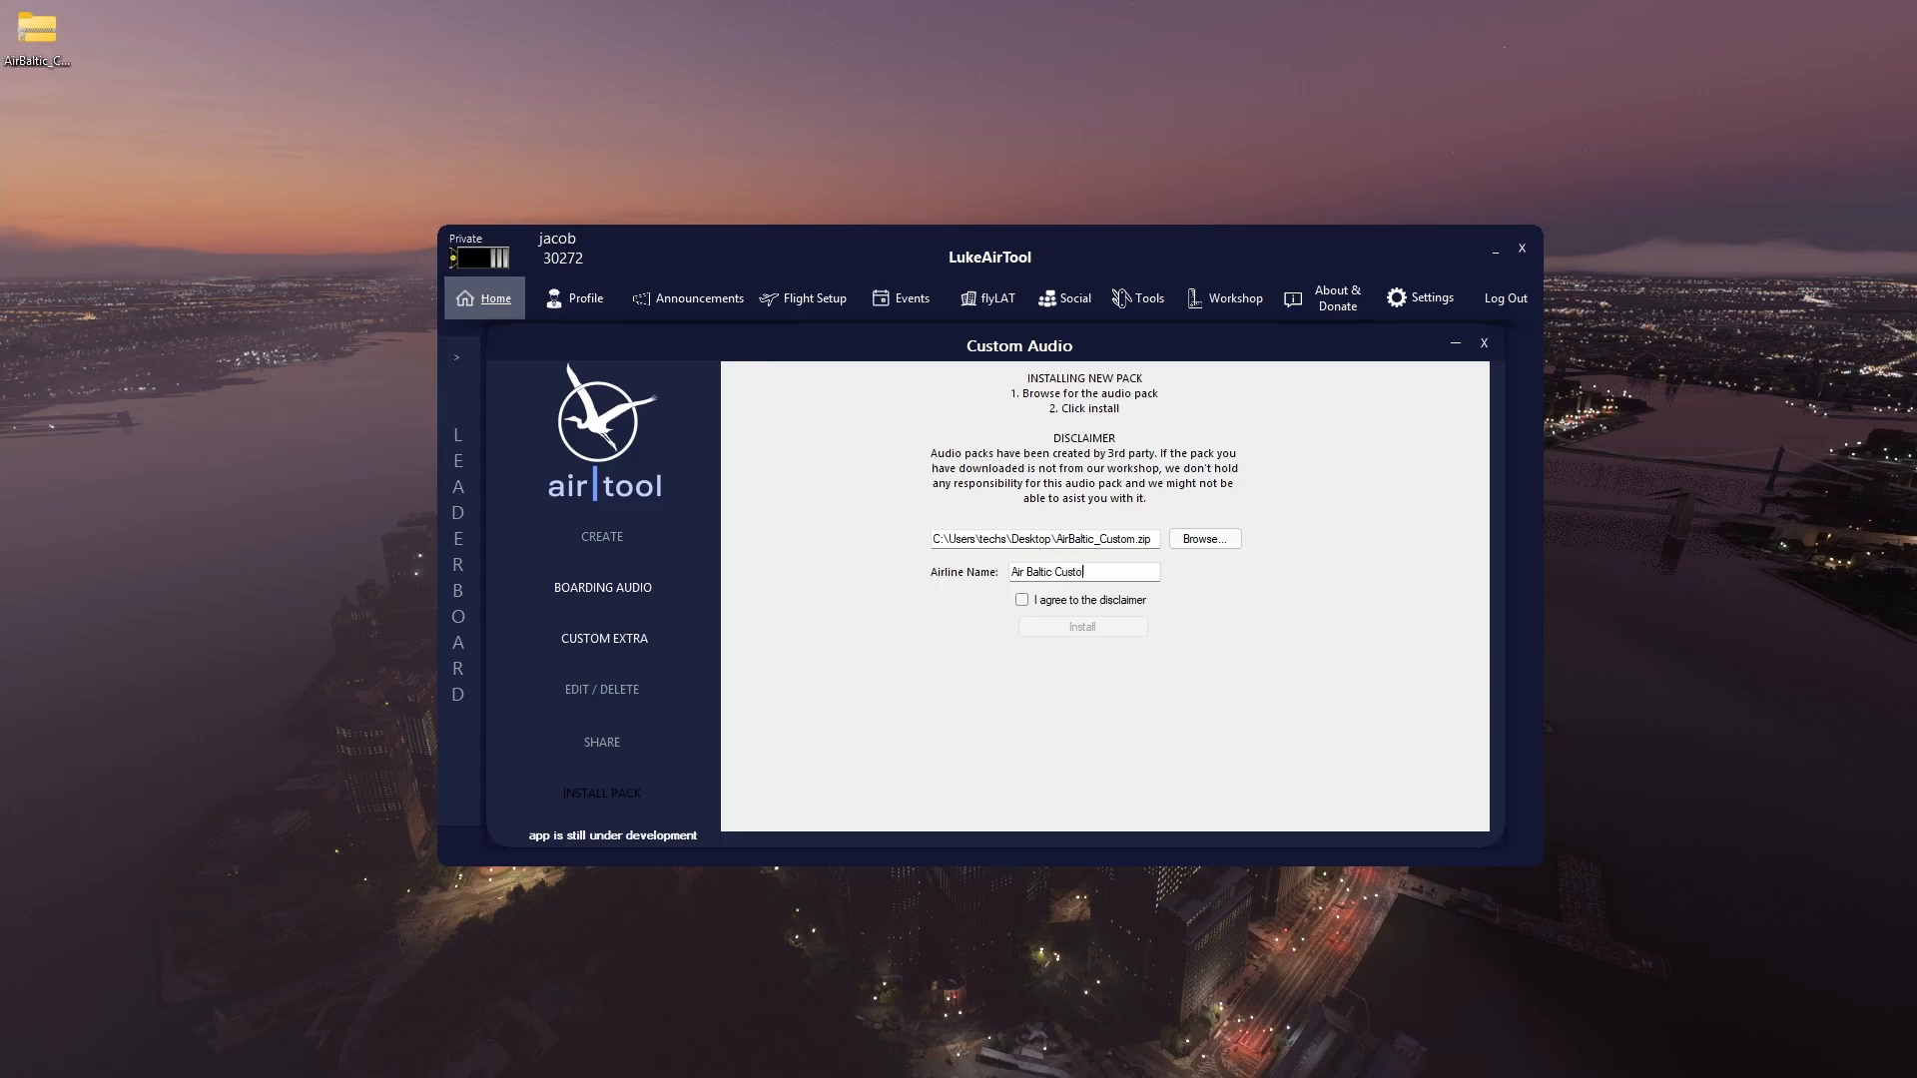
Accept the third-party disclaimer and install the Air Baltic pack
left_click(1023, 602)
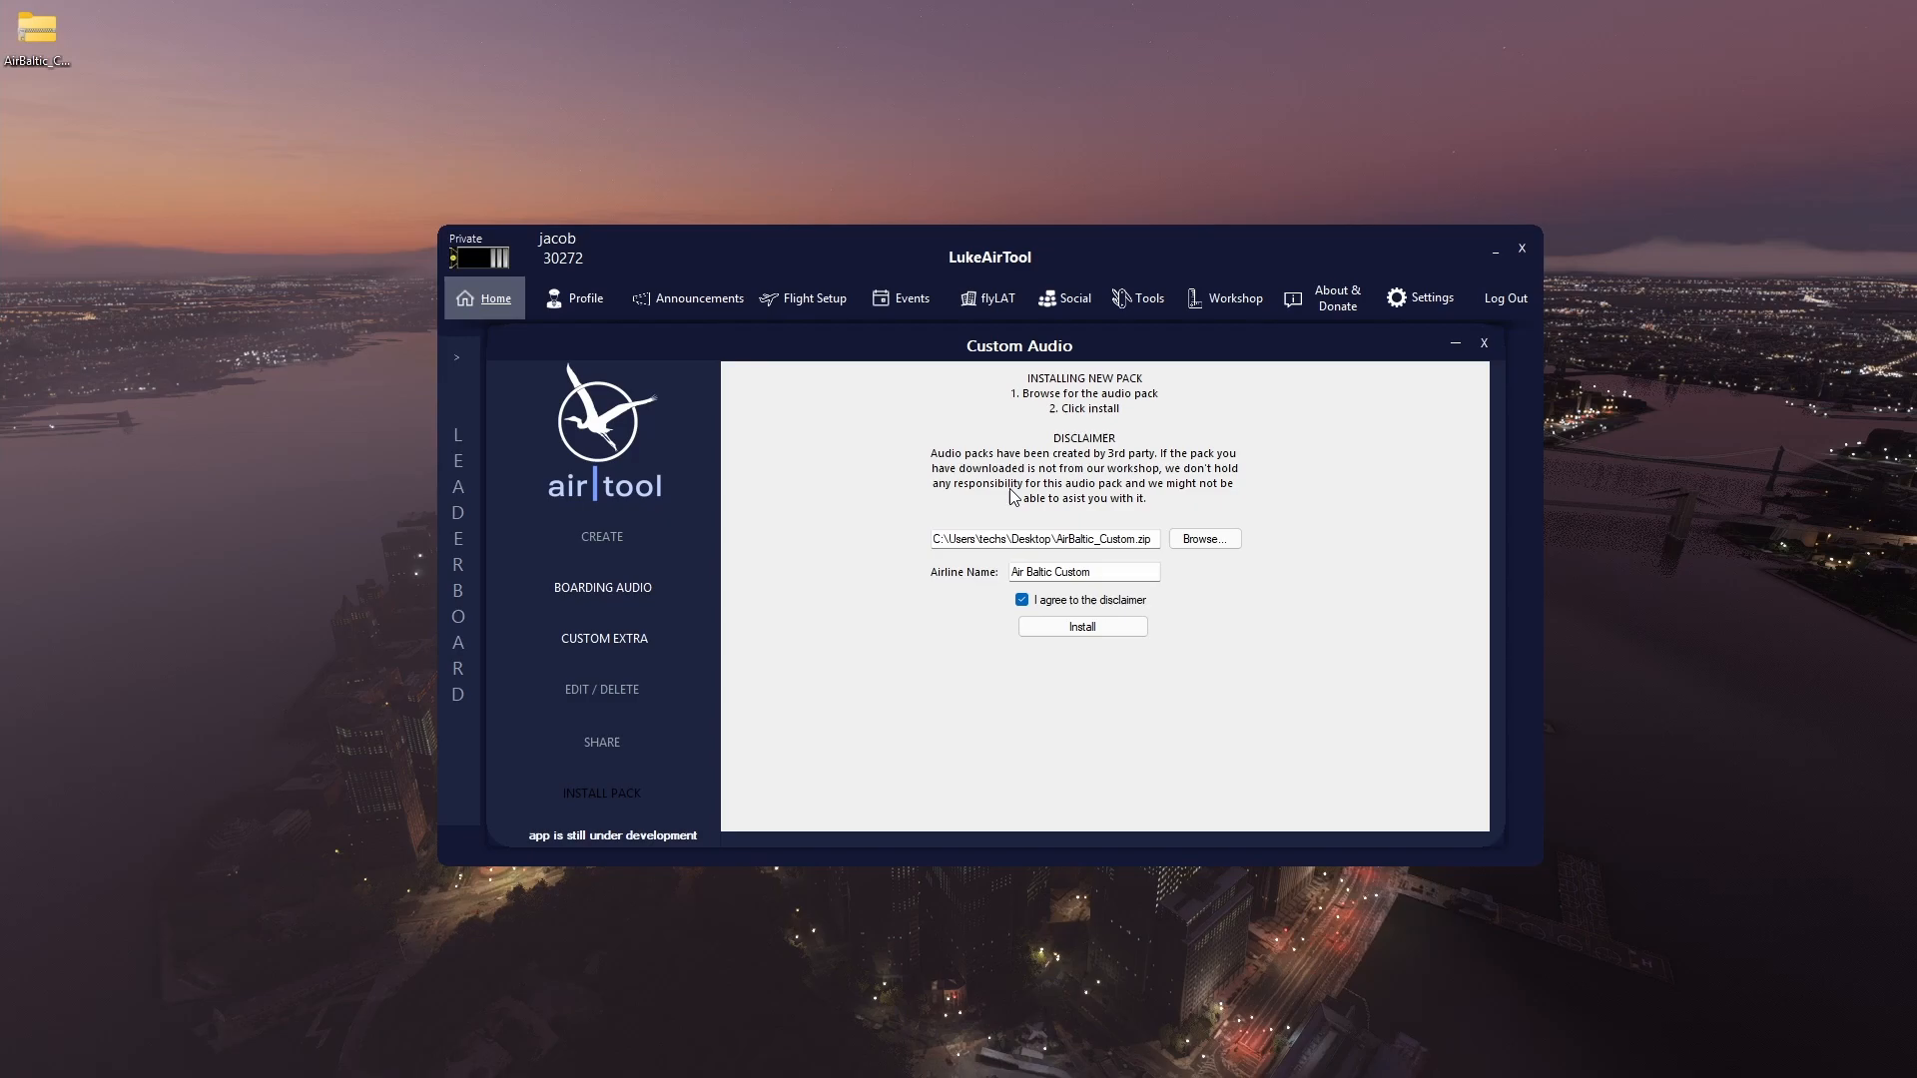
left_click(1081, 625)
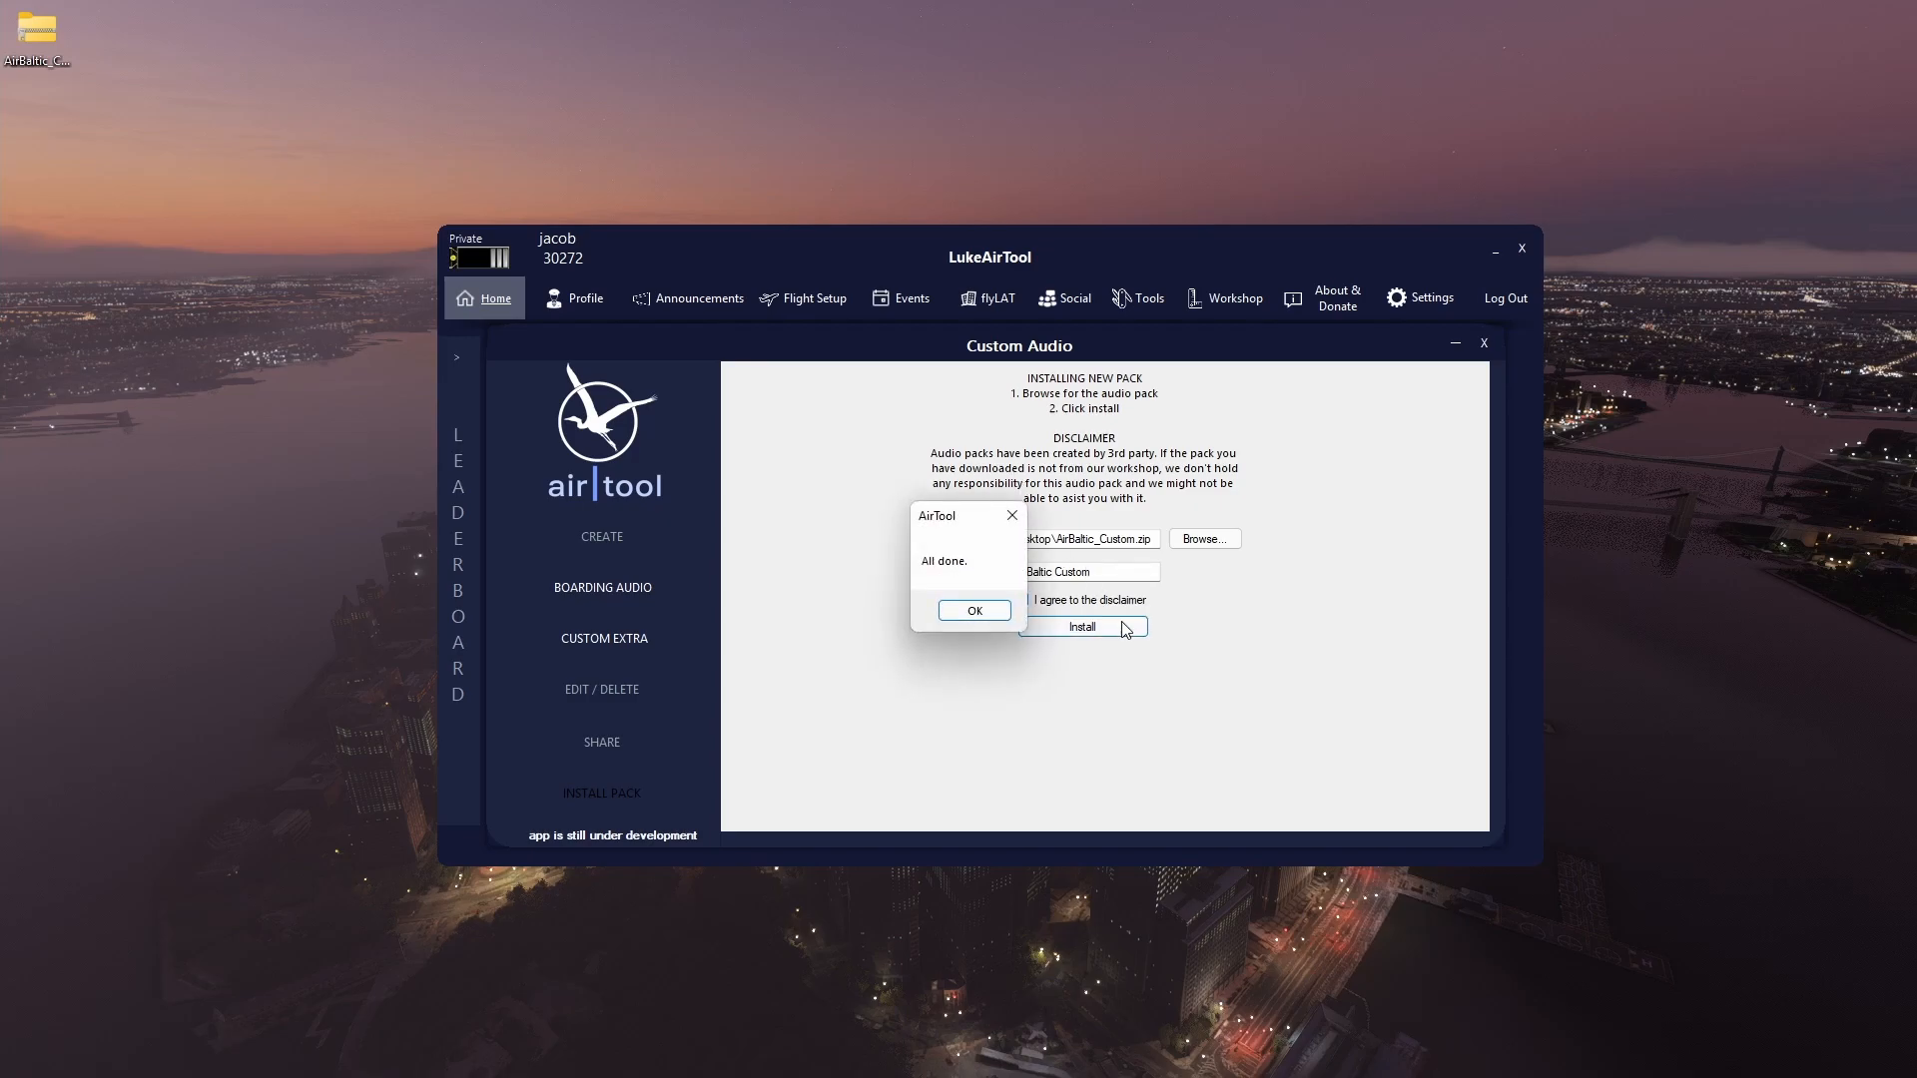
Dismiss the All done message and scroll the airline dropdown to Air Baltic Custom_CUSTOM
left_click(972, 611)
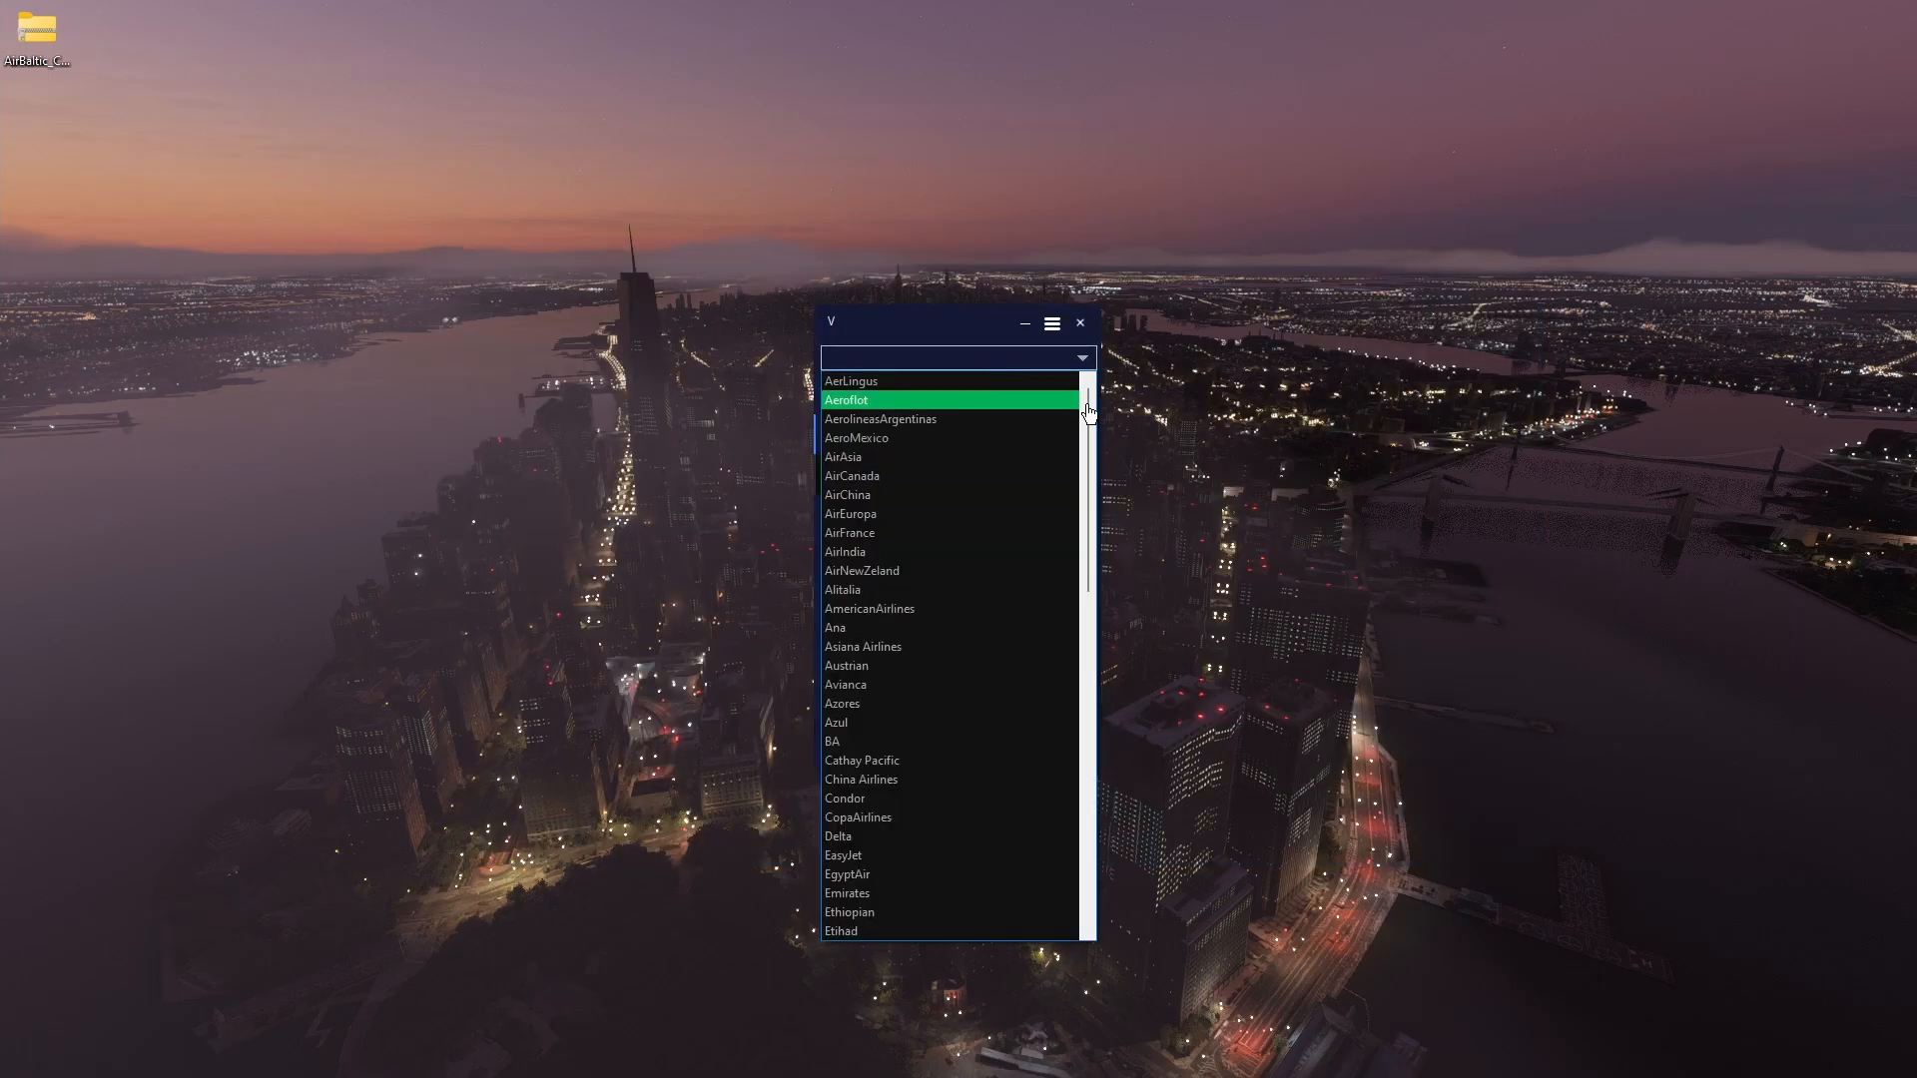
scroll("down", 3)
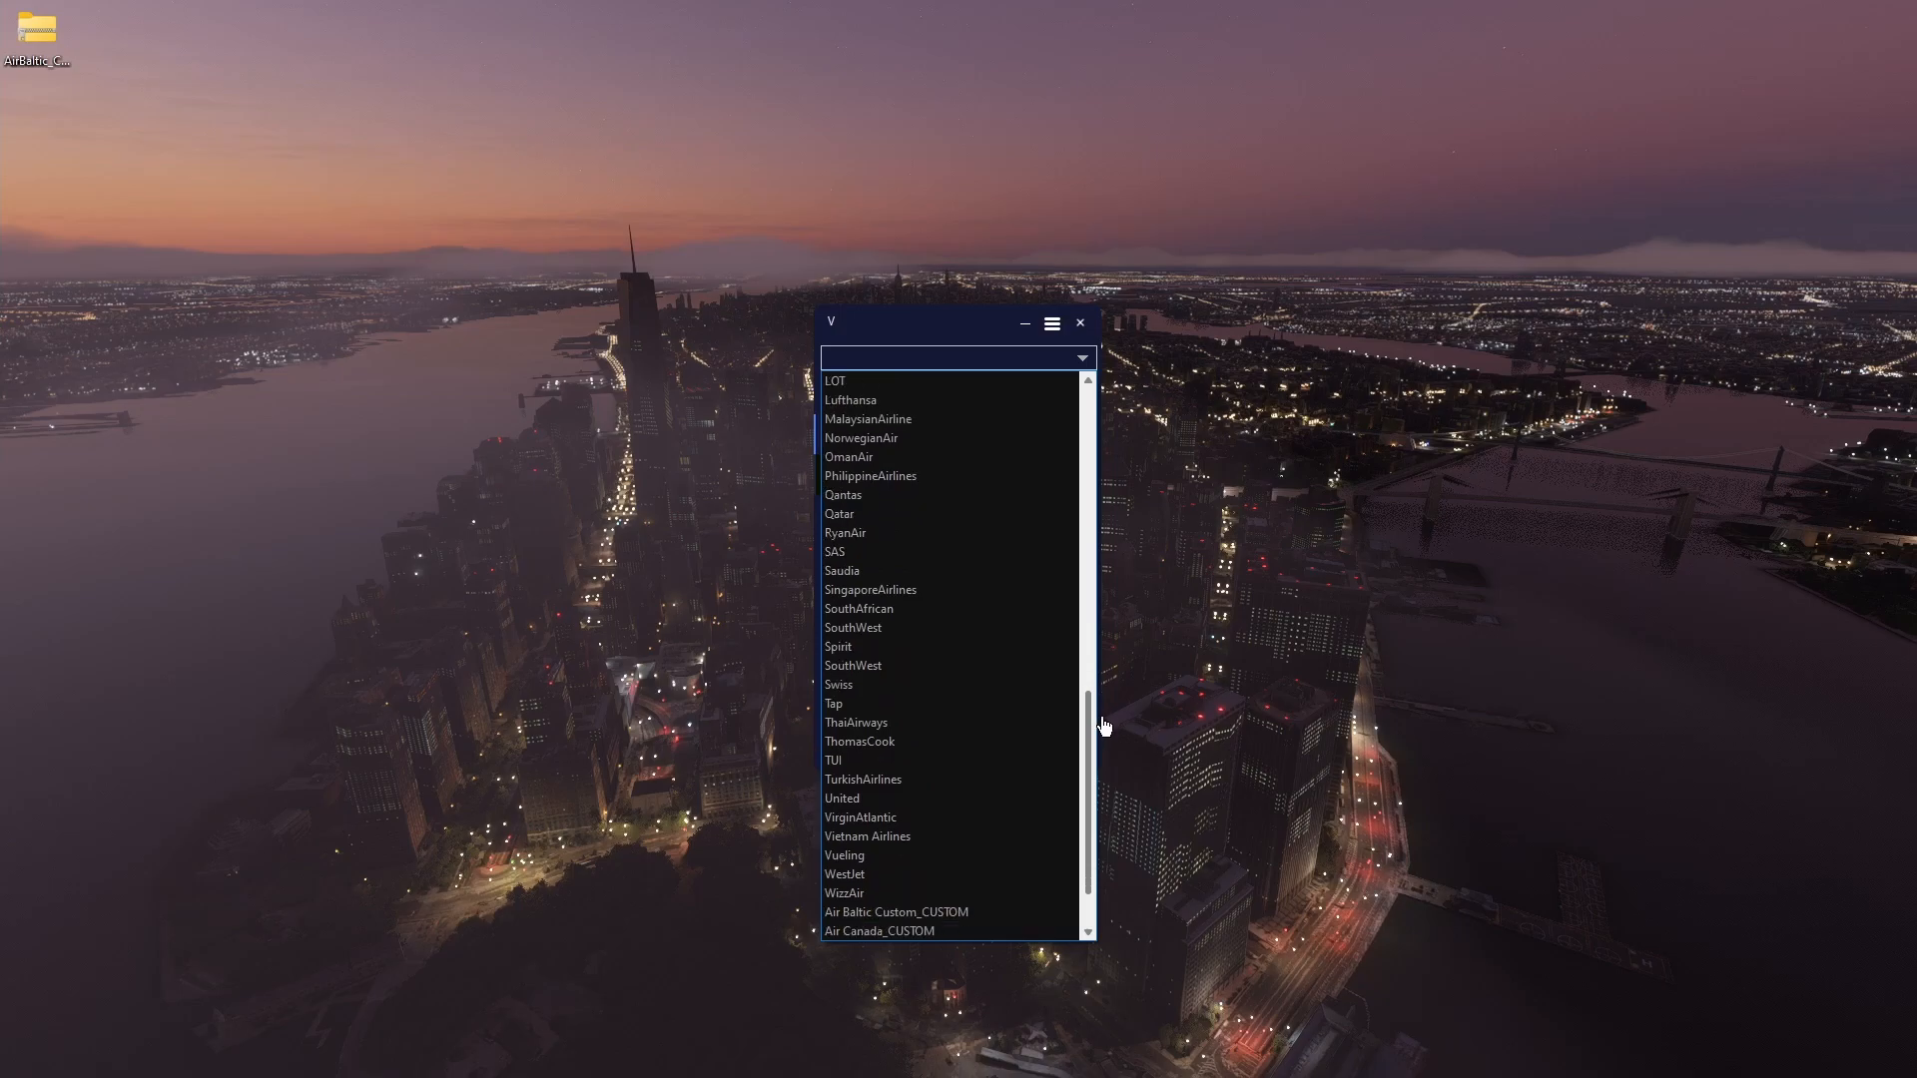
scroll("down", 3)
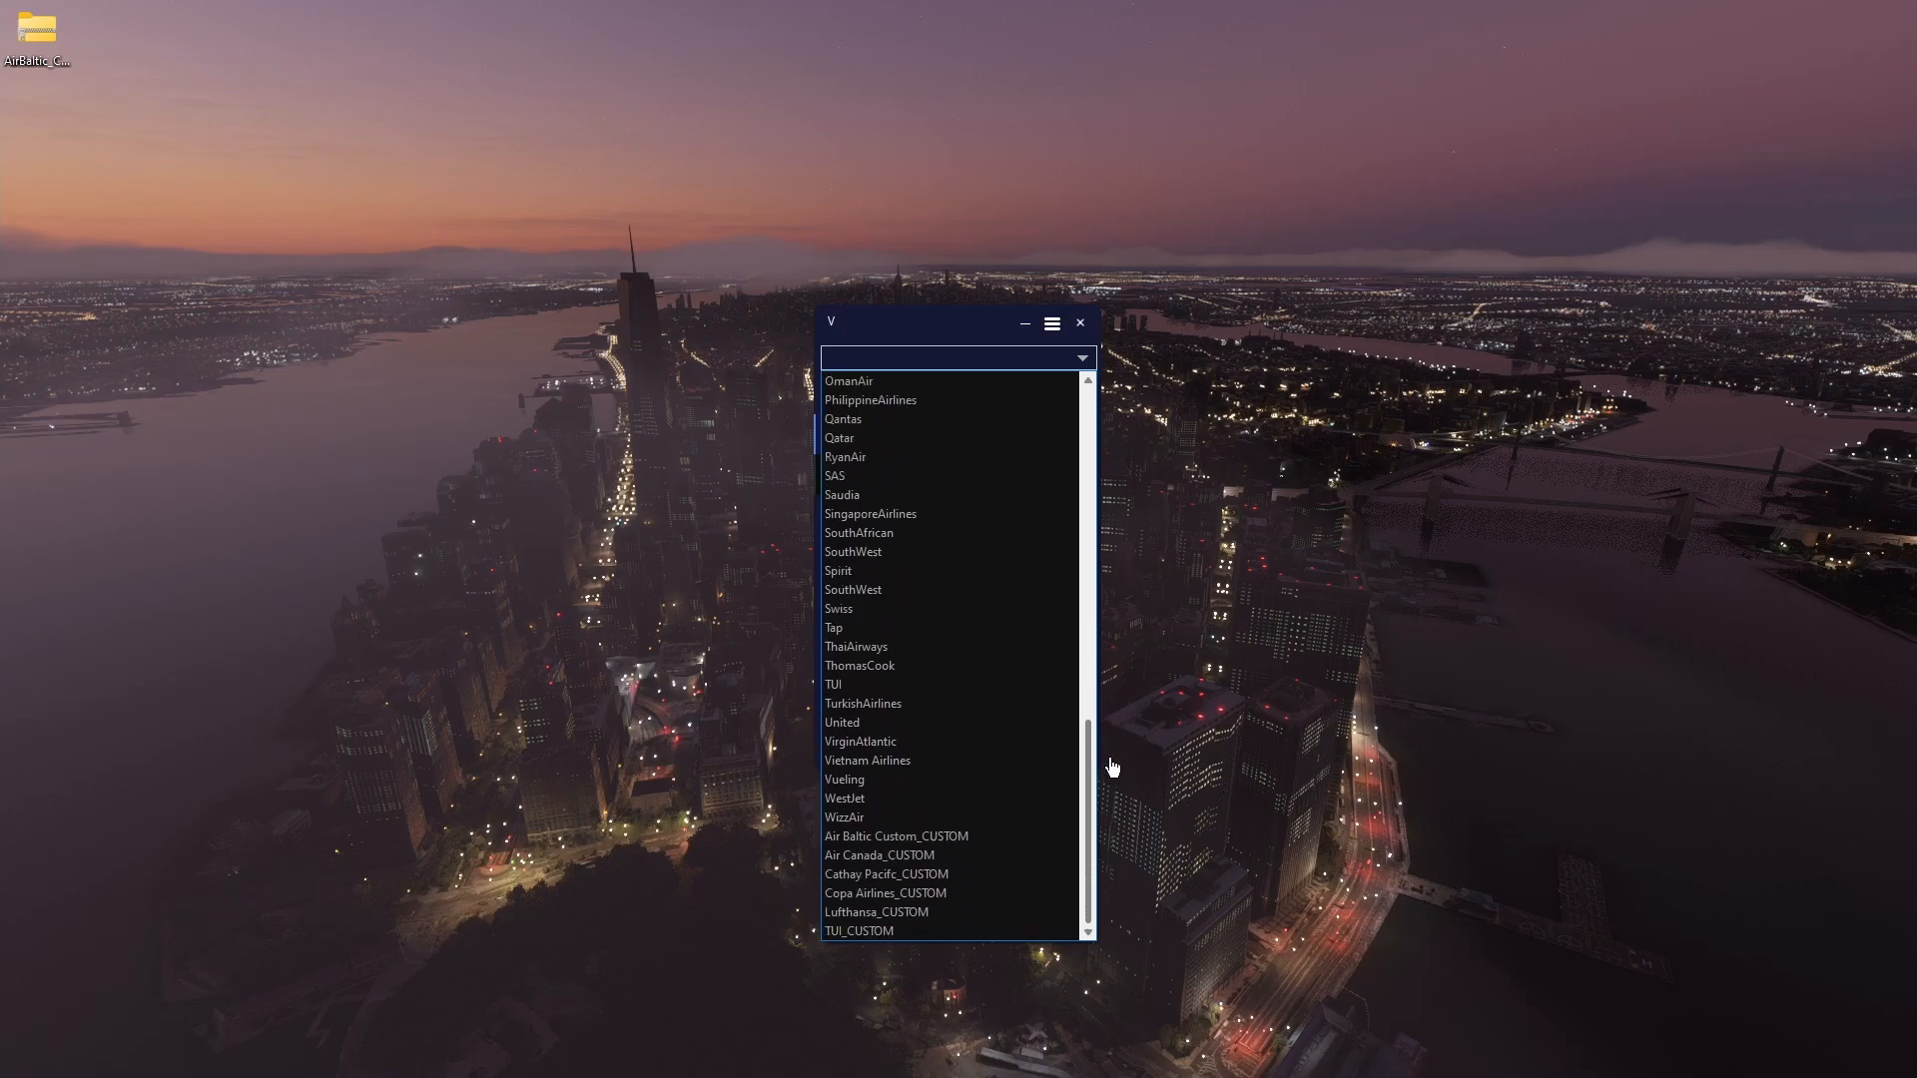
left_click(940, 836)
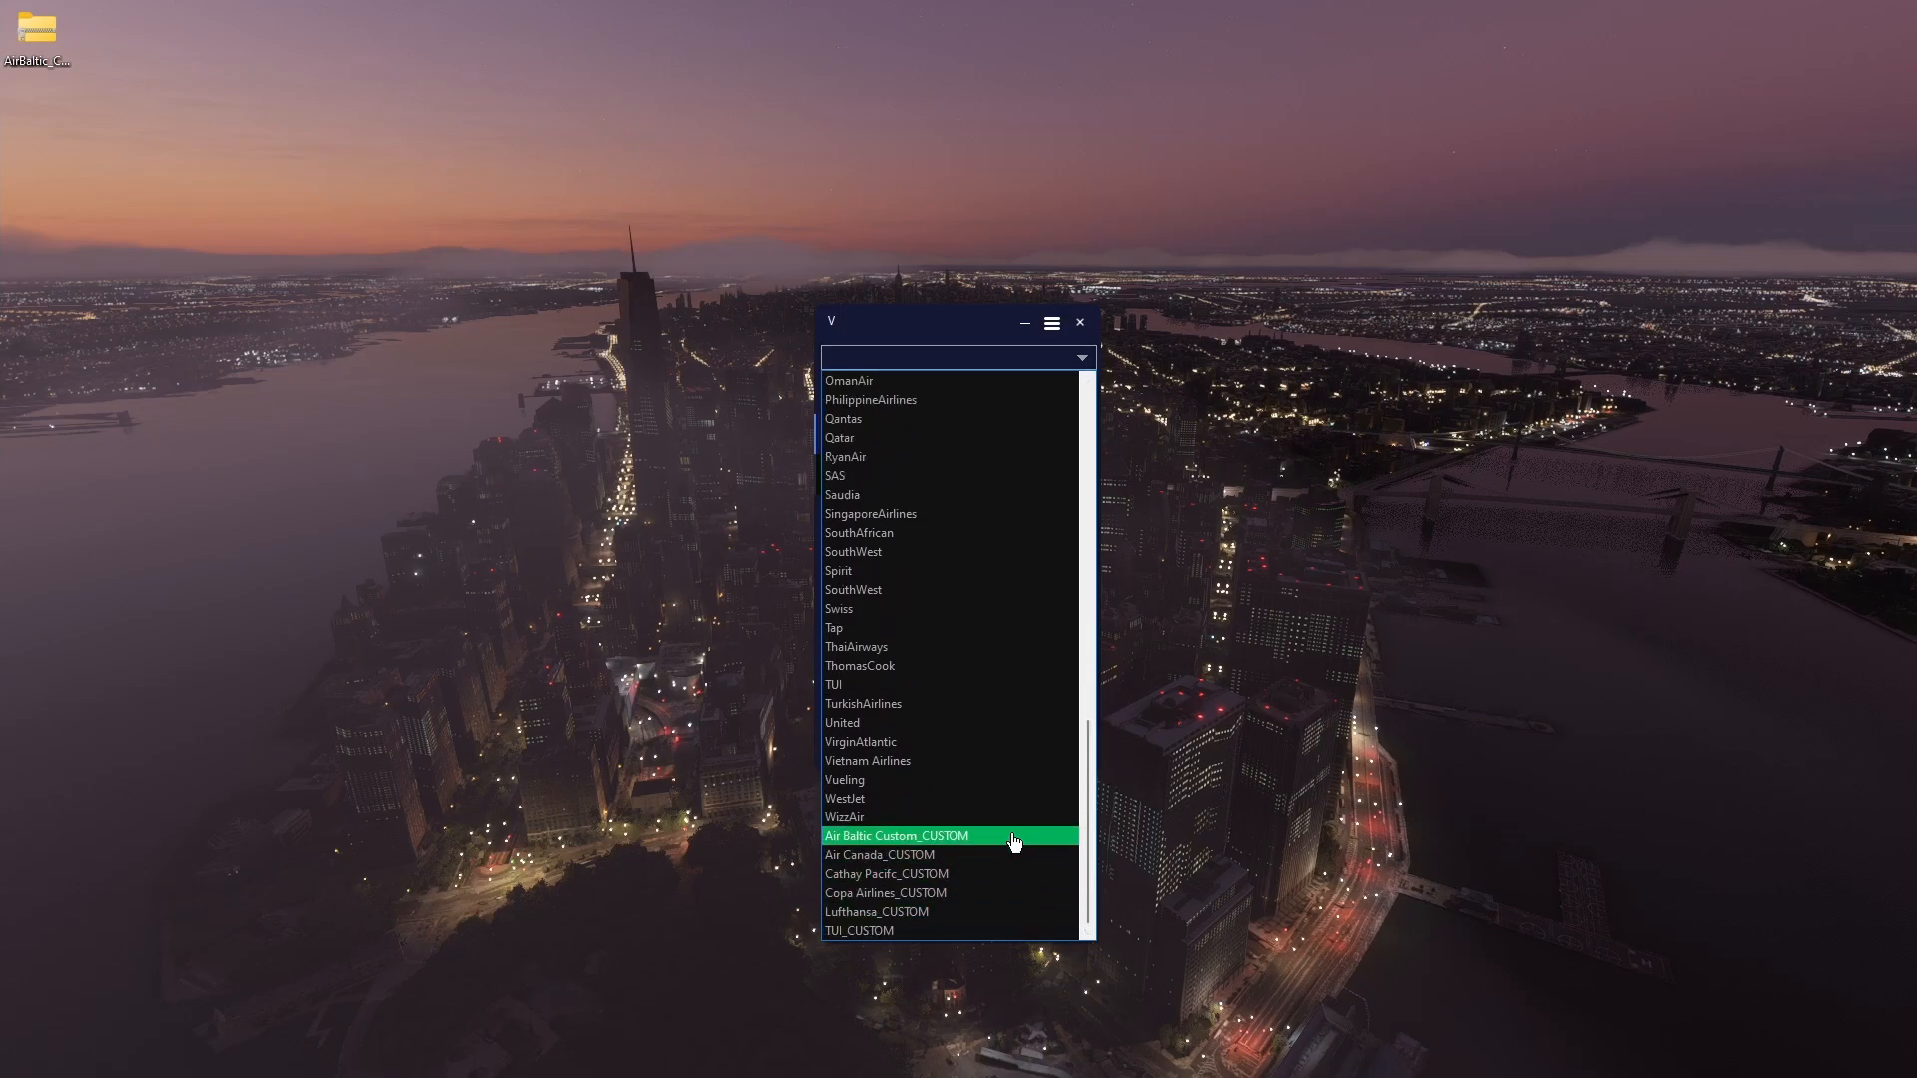
mouse_move(993, 847)
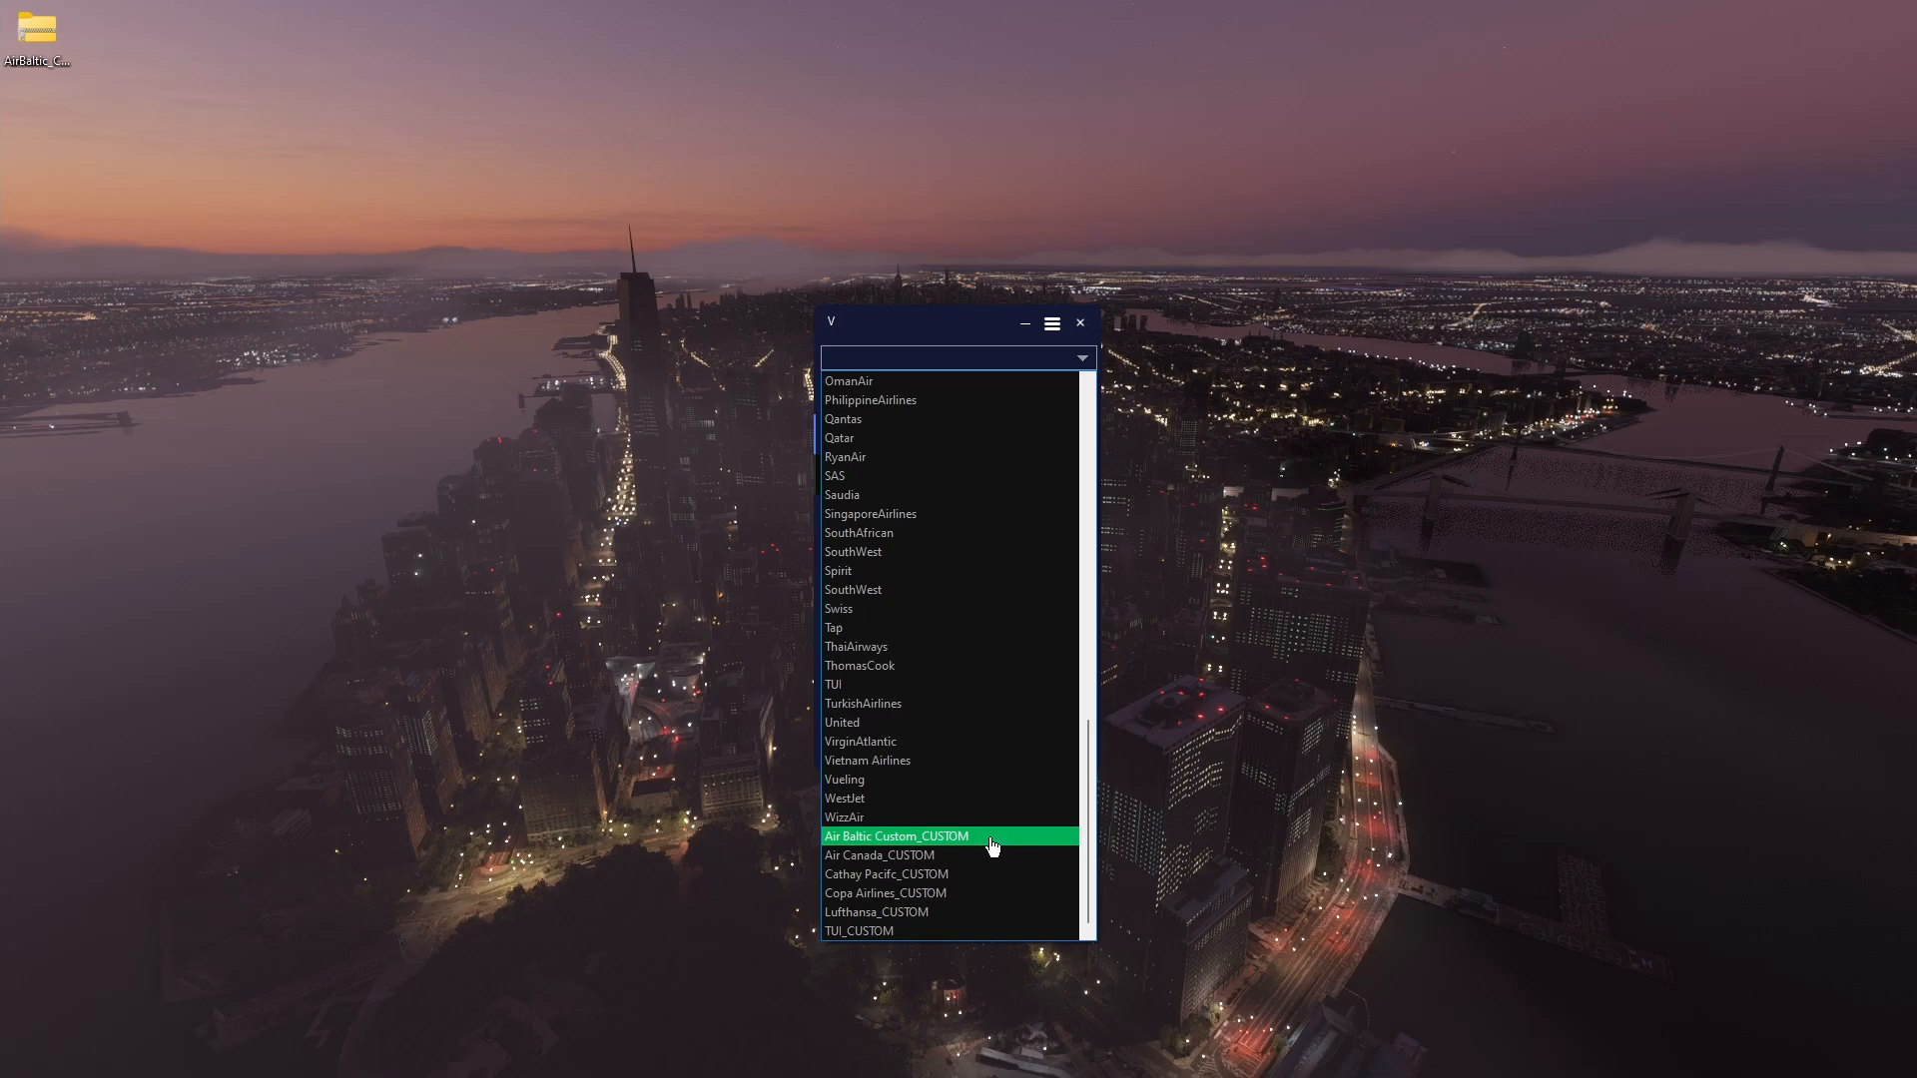
mouse_move(946, 847)
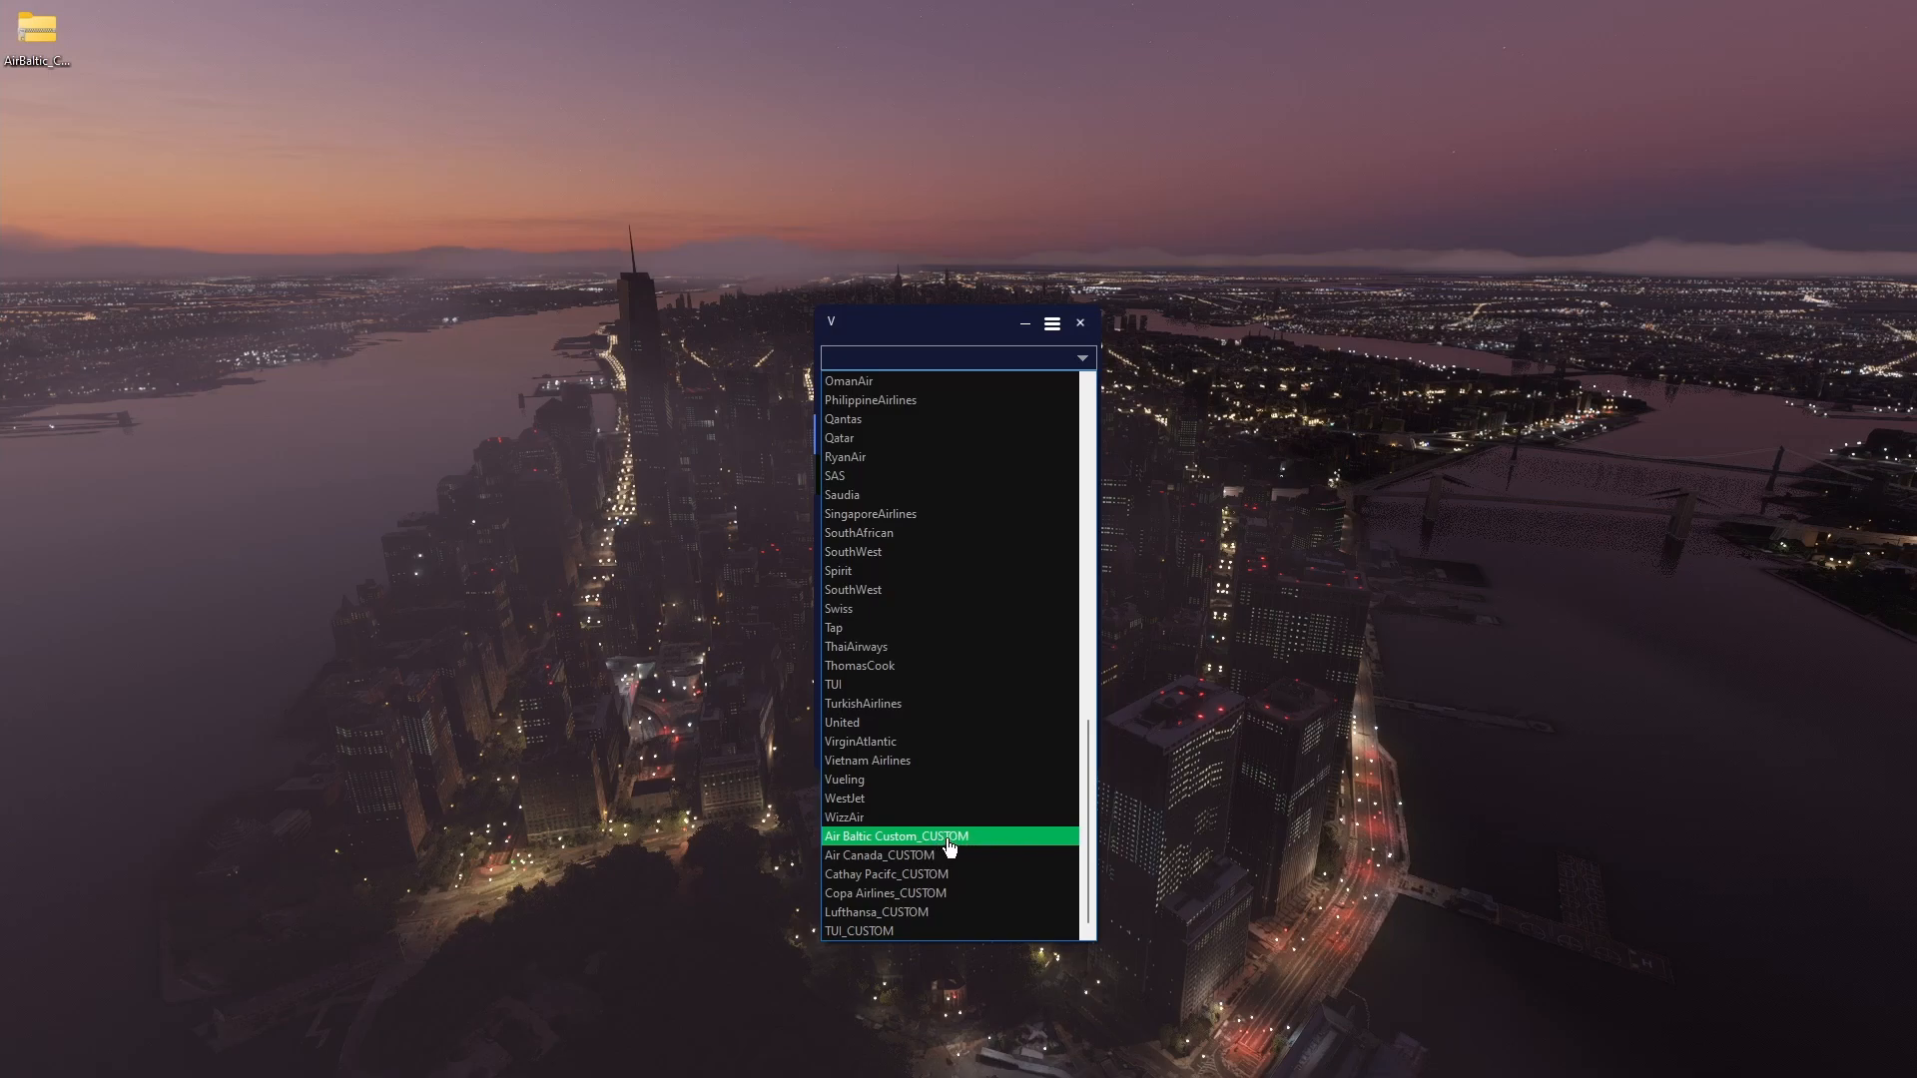
Make Air Baltic Custom_CUSTOM the active airline and play its Welcome announcement
left_click(897, 835)
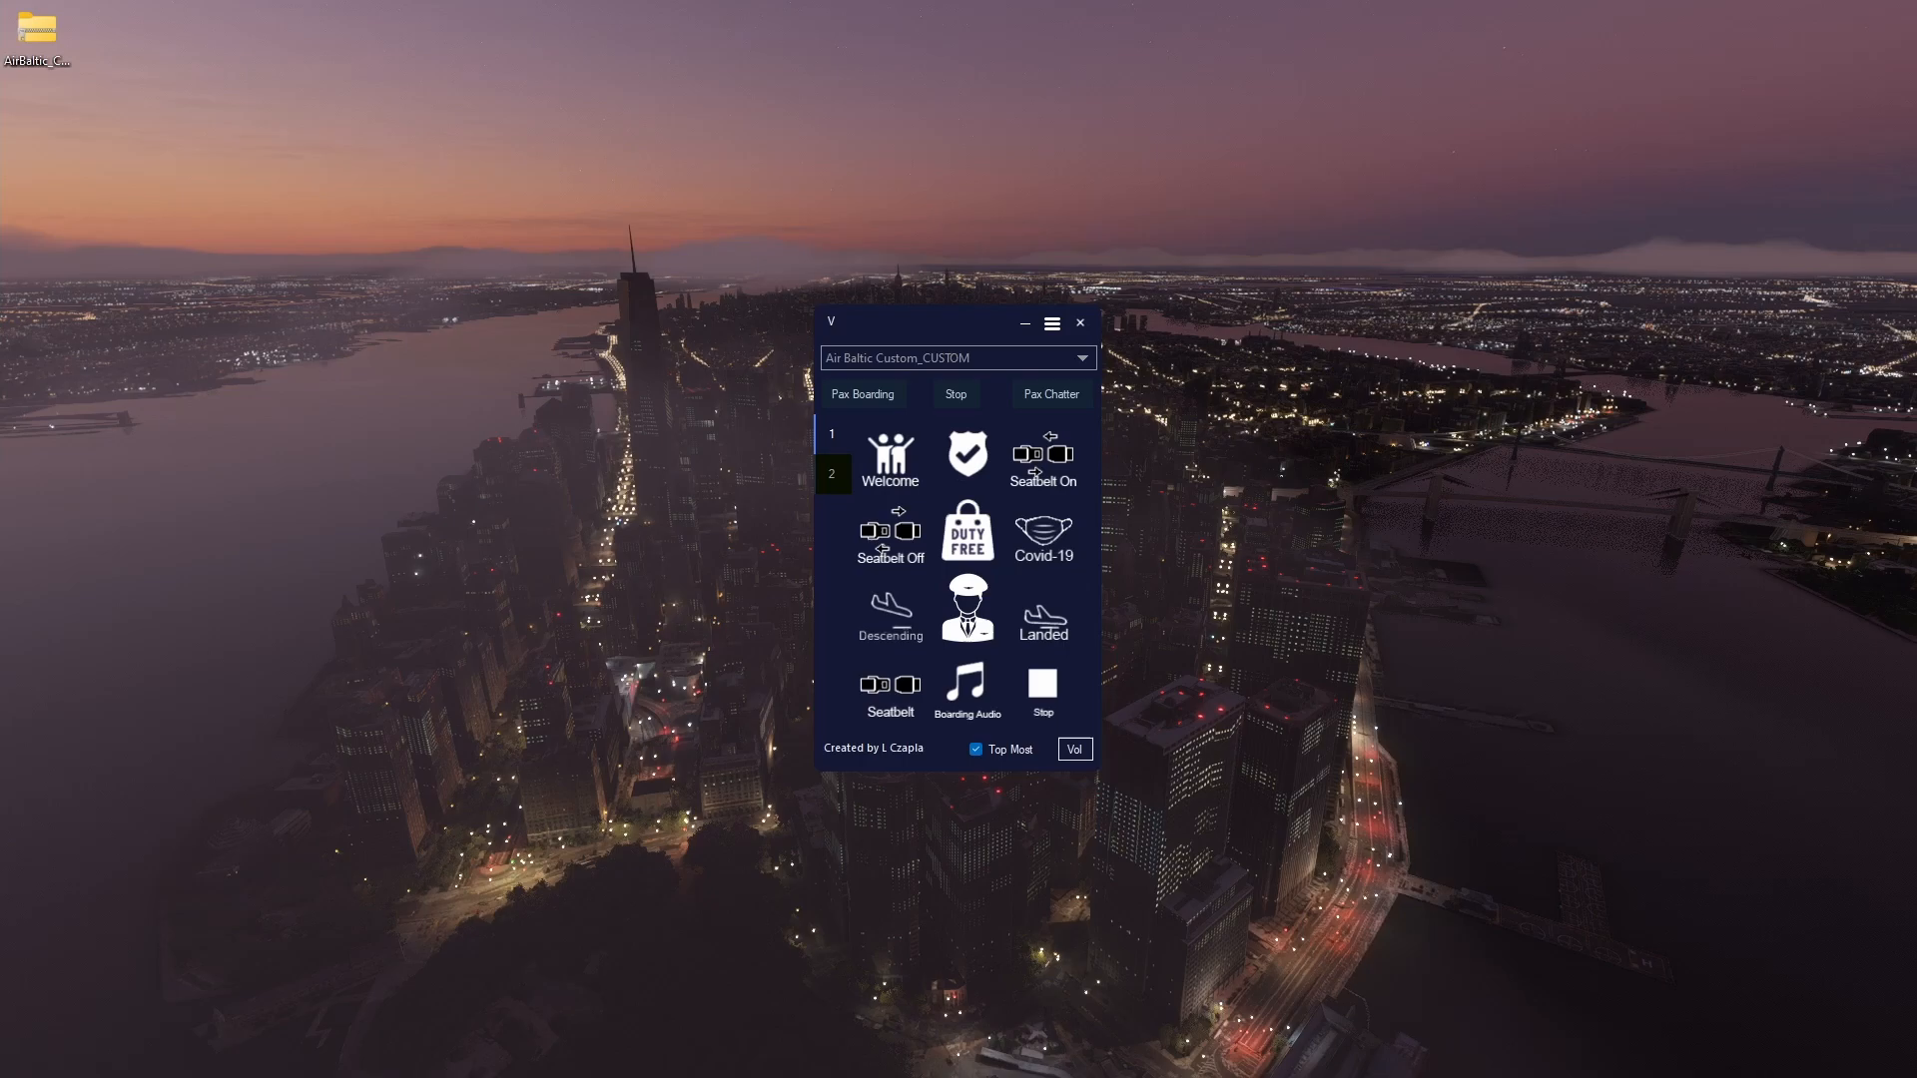
mouse_move(1146, 555)
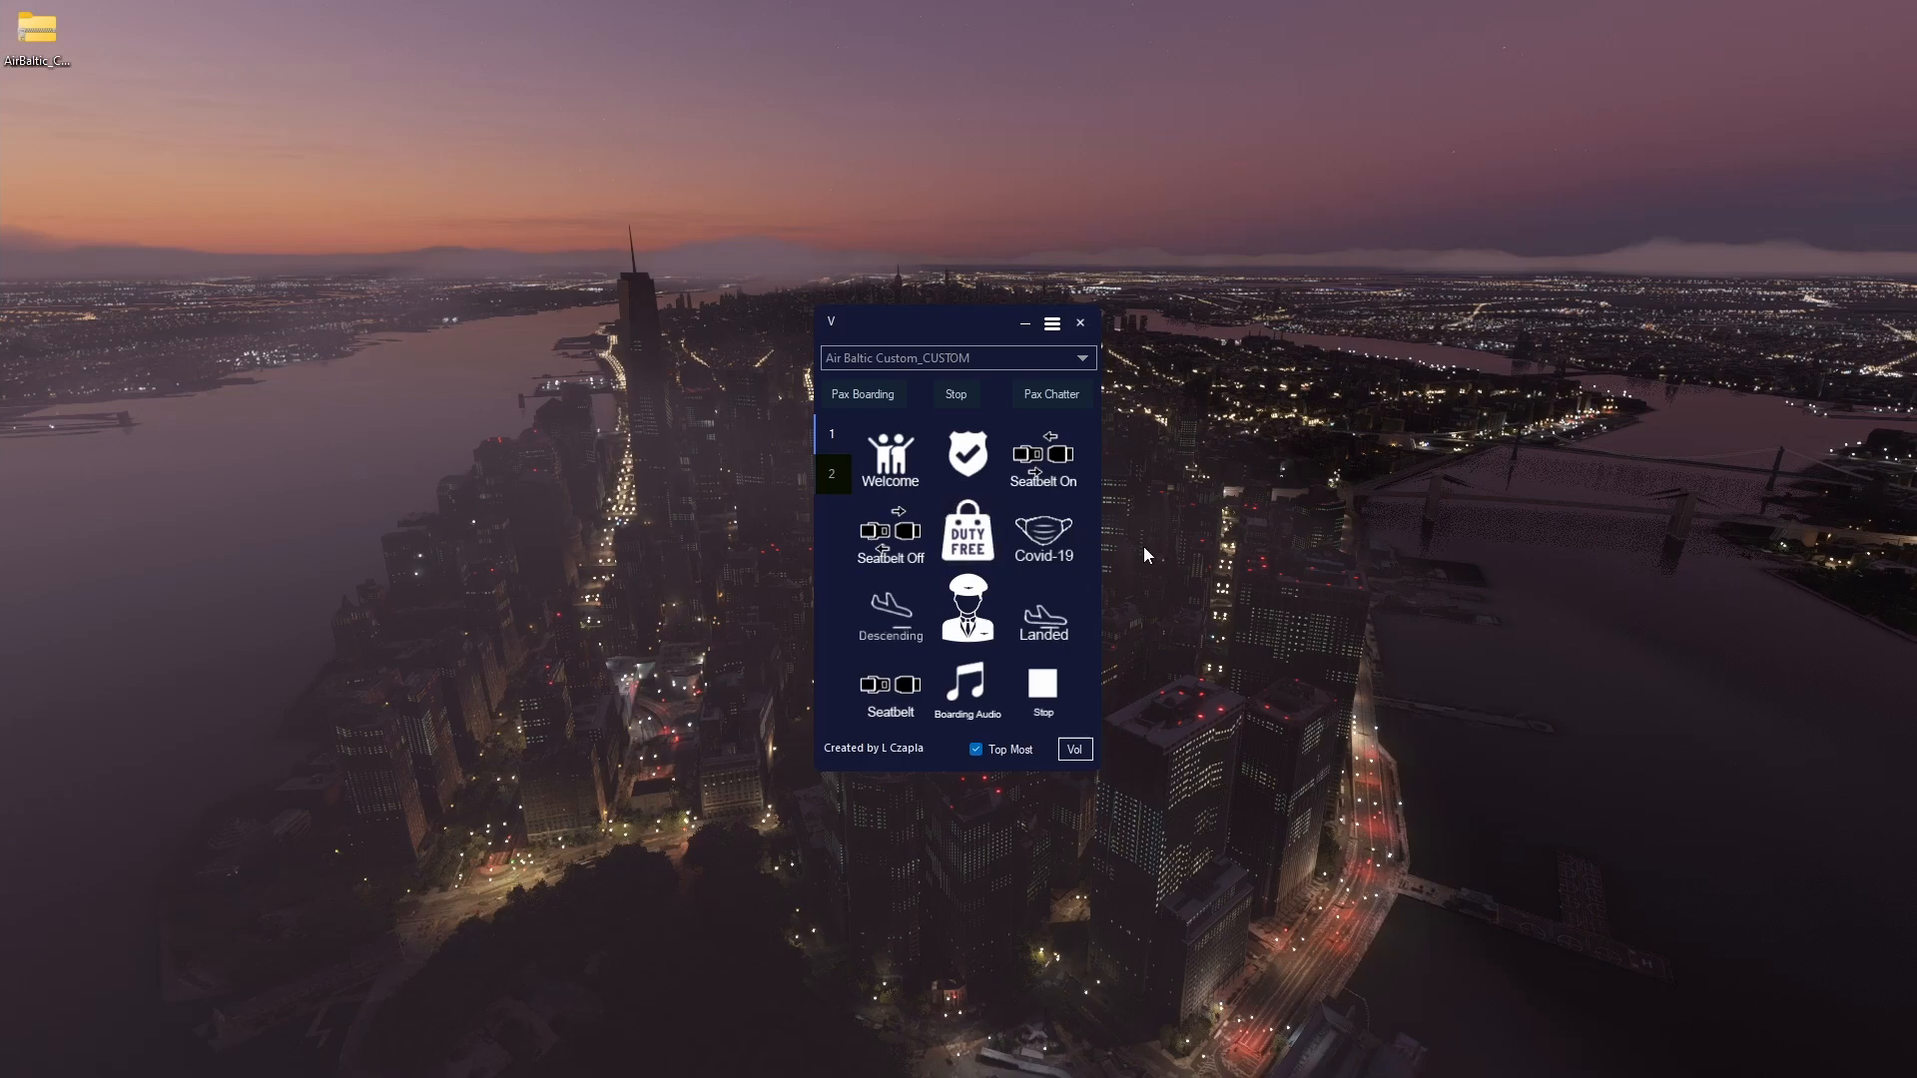
left_click(891, 462)
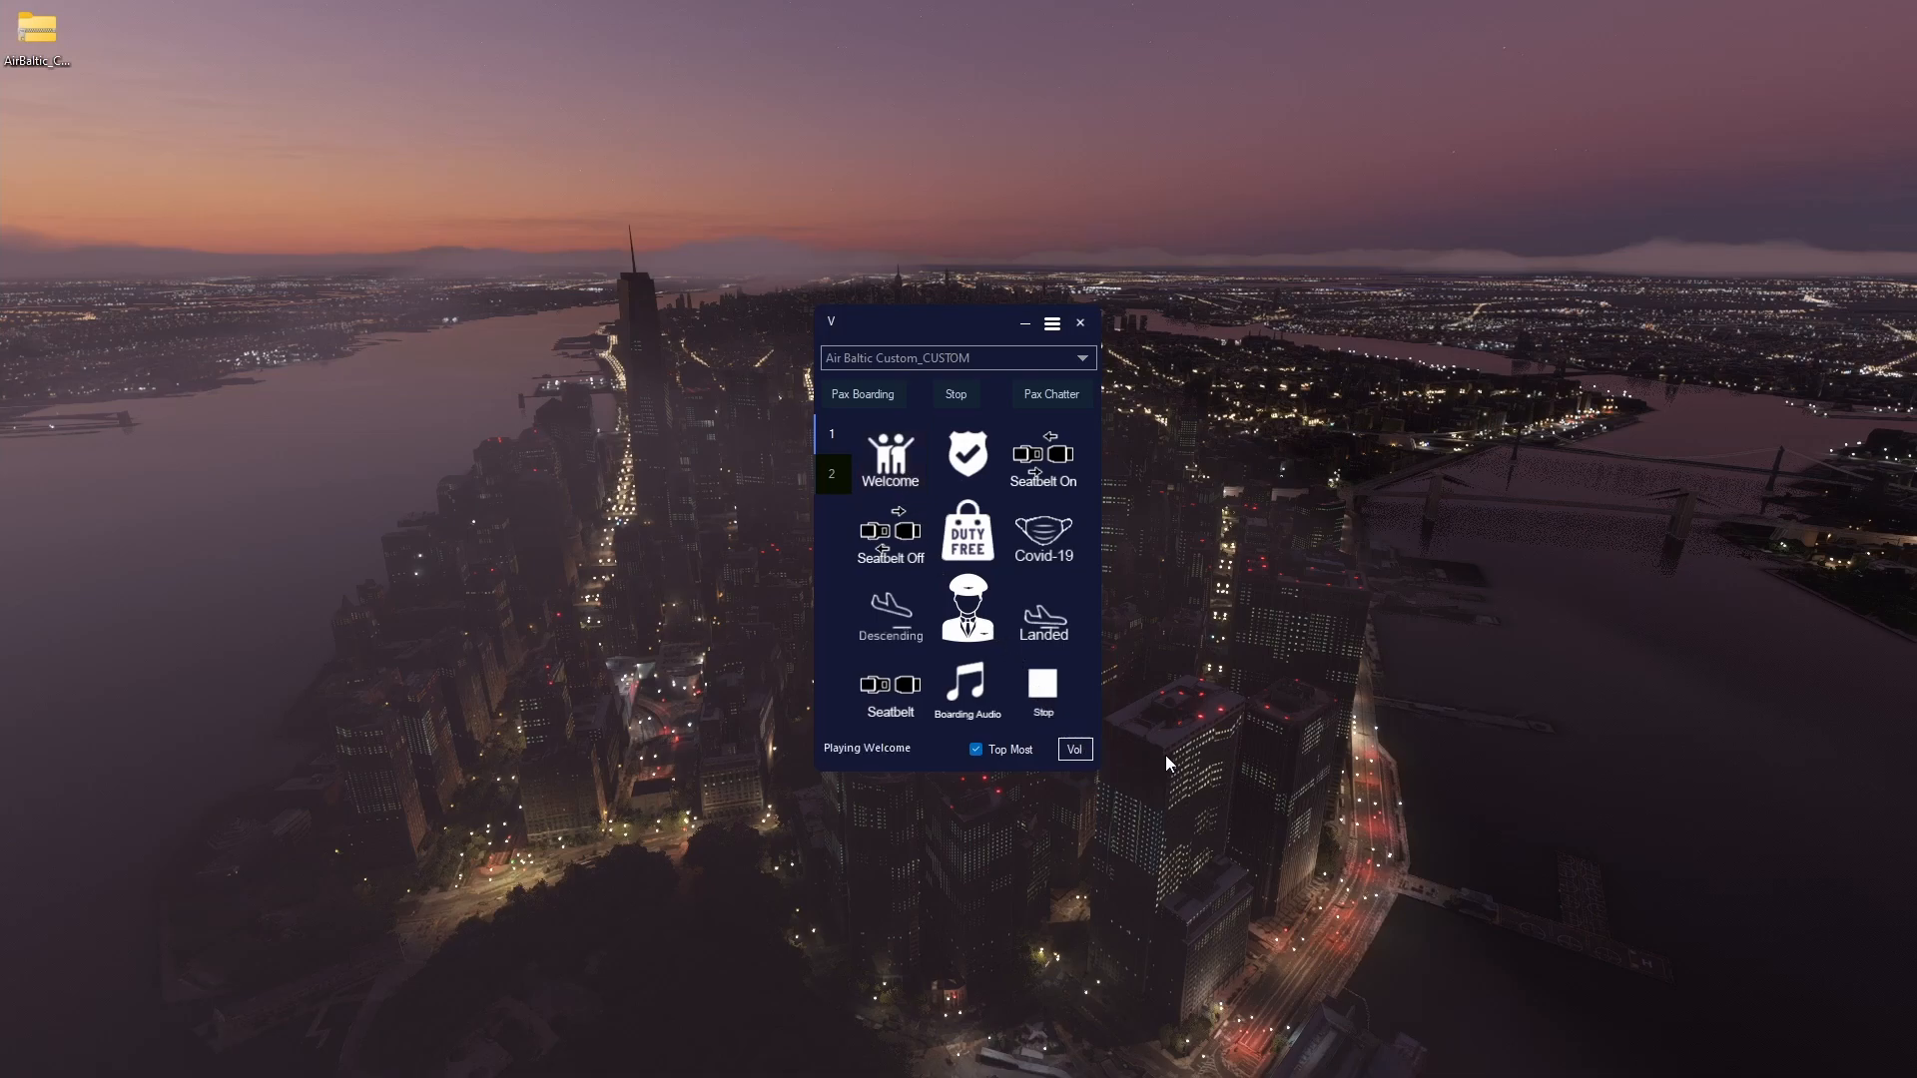
mouse_move(1174, 767)
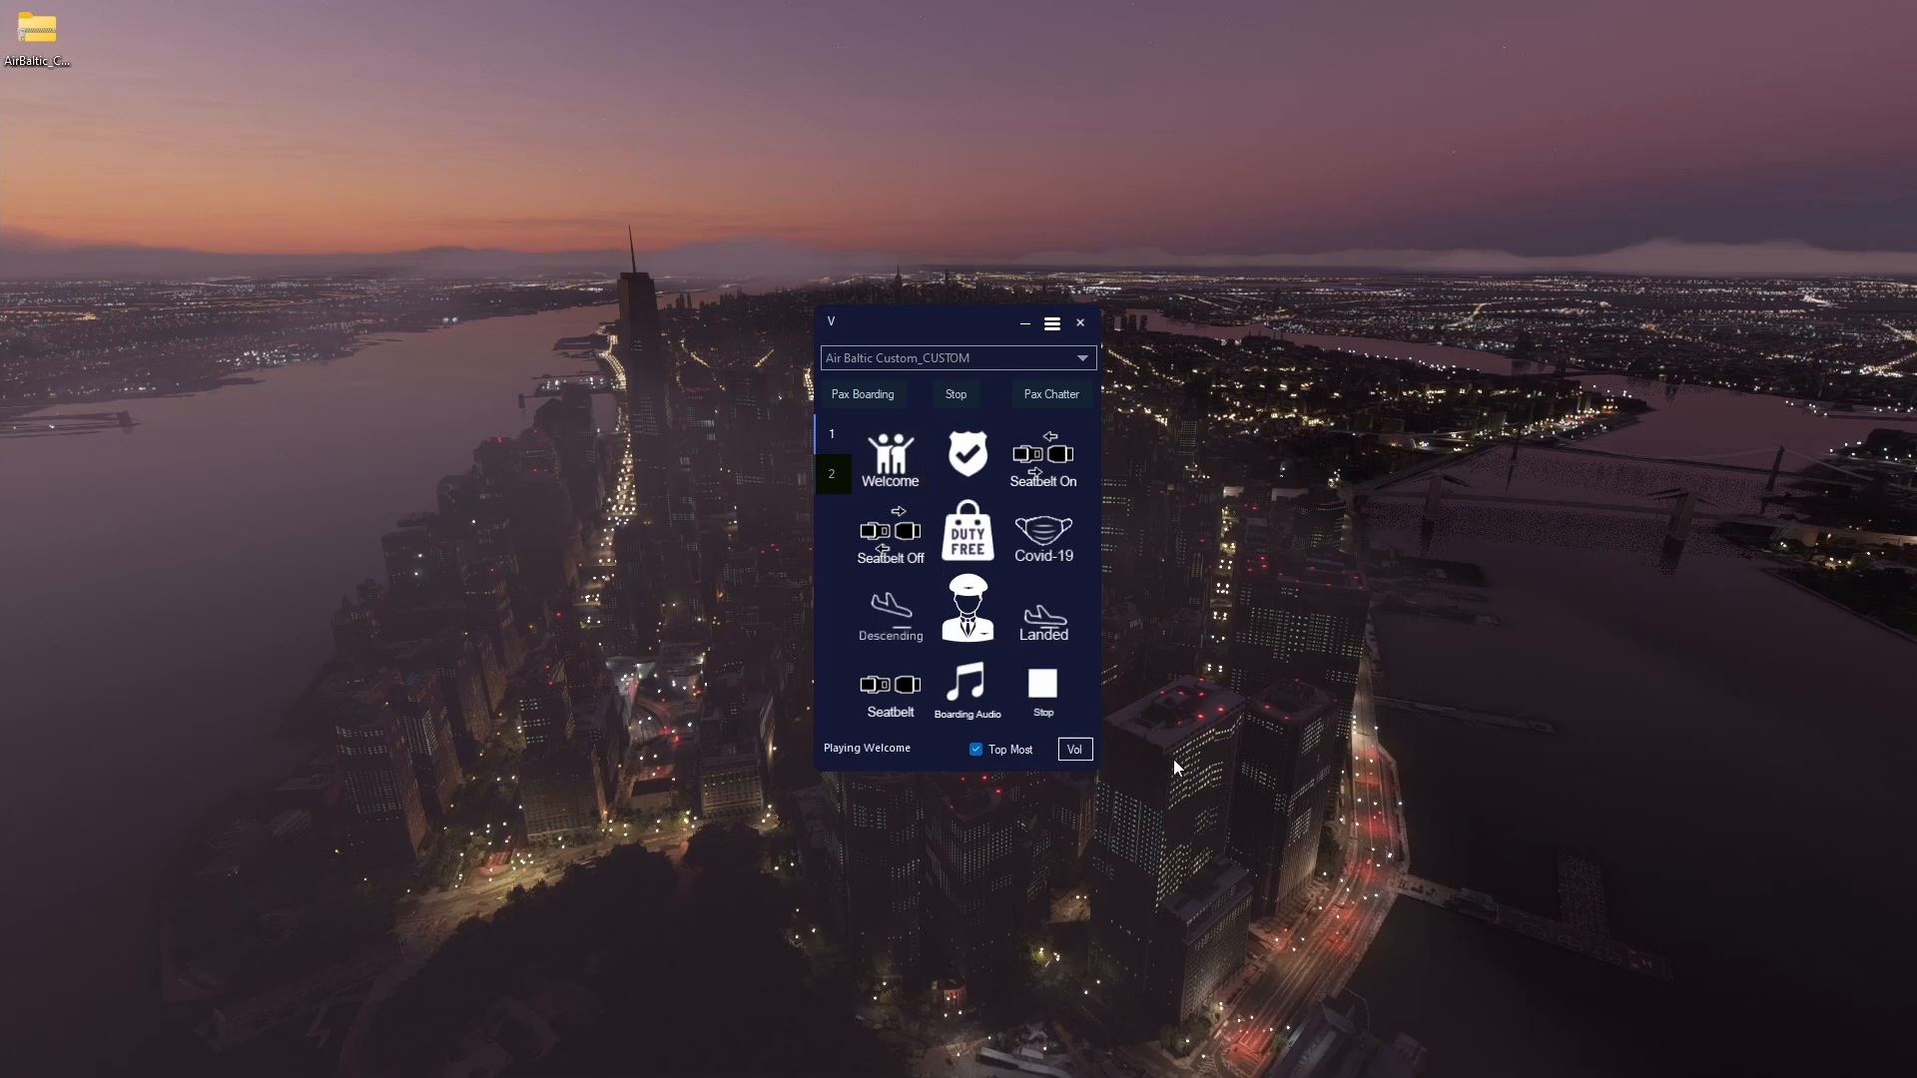
mouse_move(1172, 767)
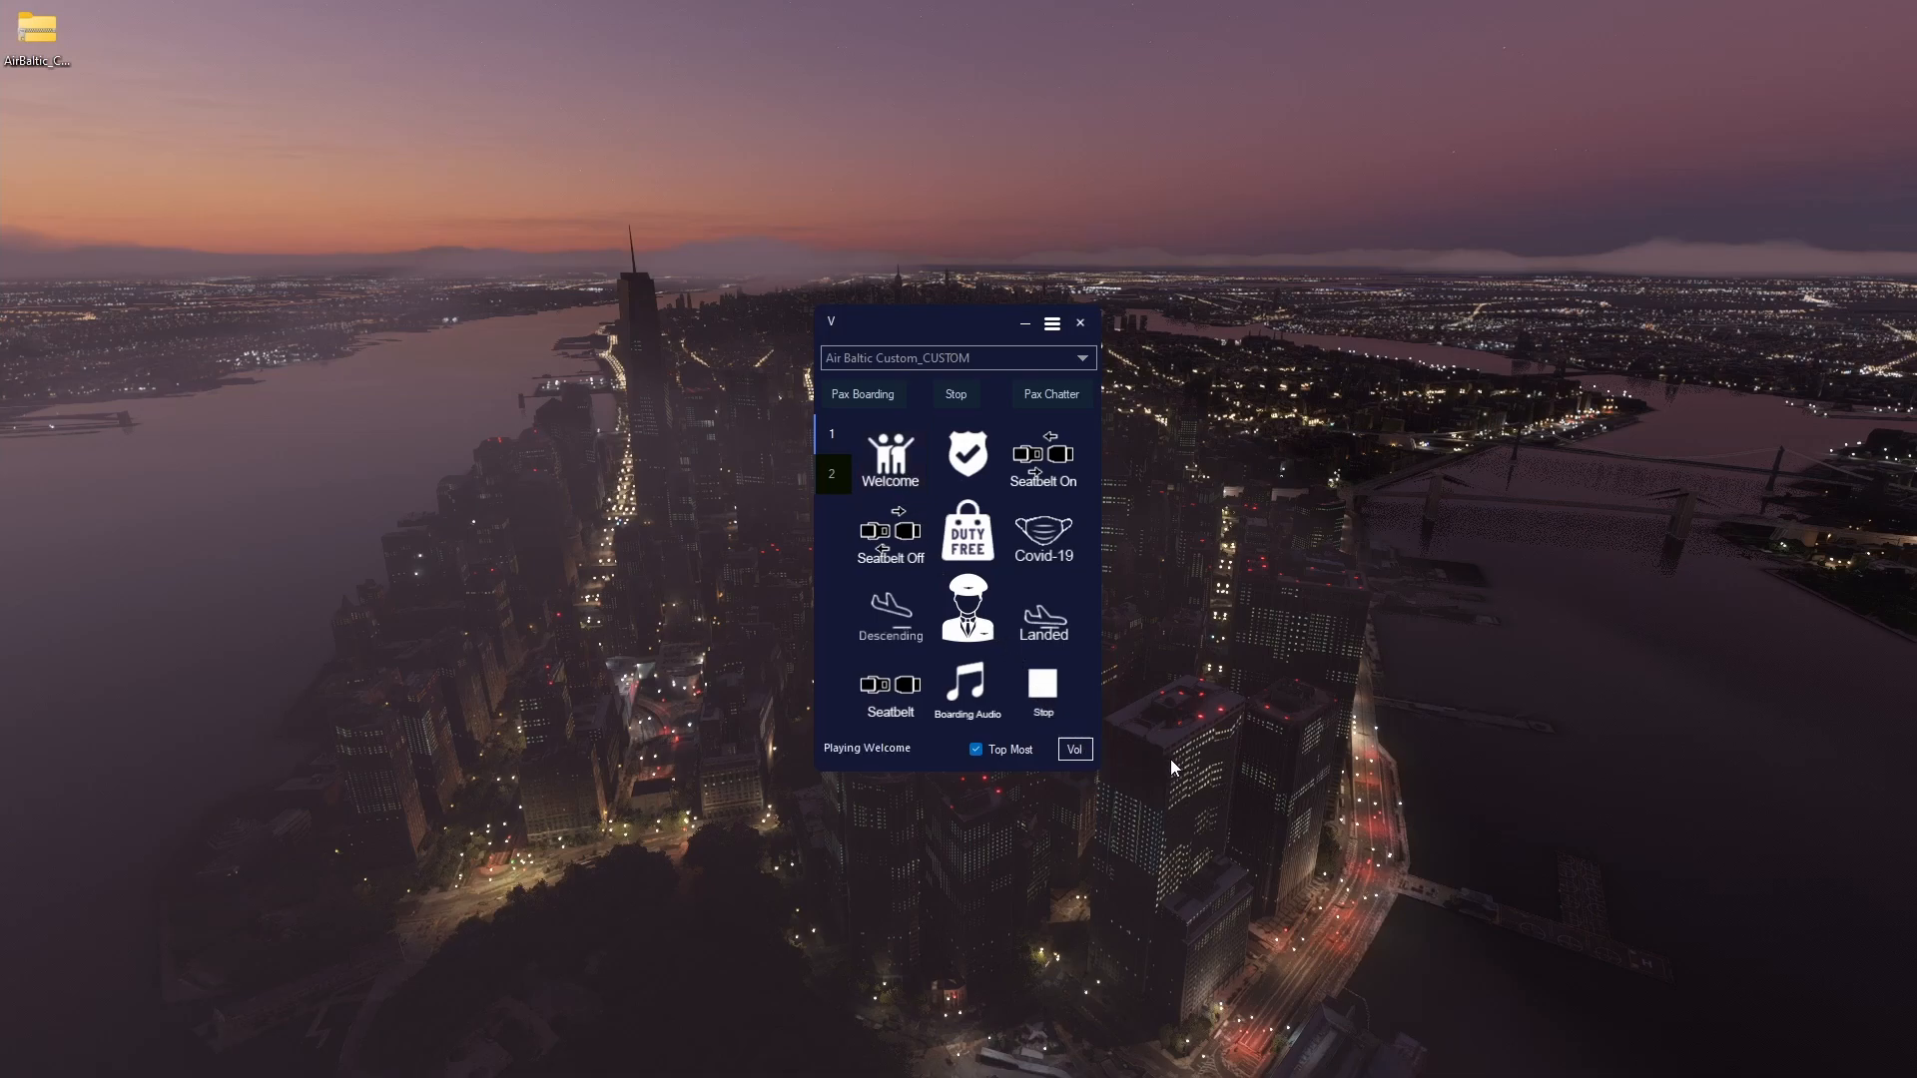